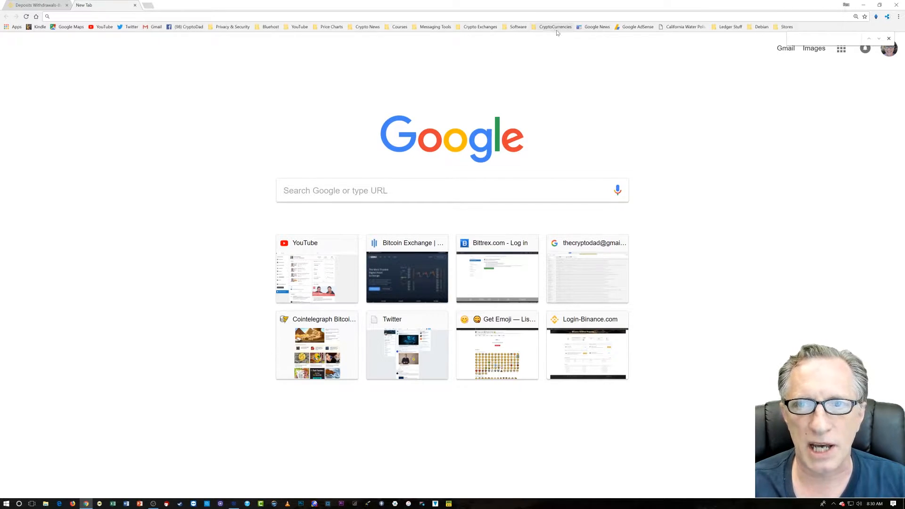
Step: Open the IOTA - Next Generation Blockchain bookmark and scroll iota.org to the Download GUI link
{"action": "left_click", "coordinate": [553, 26]}
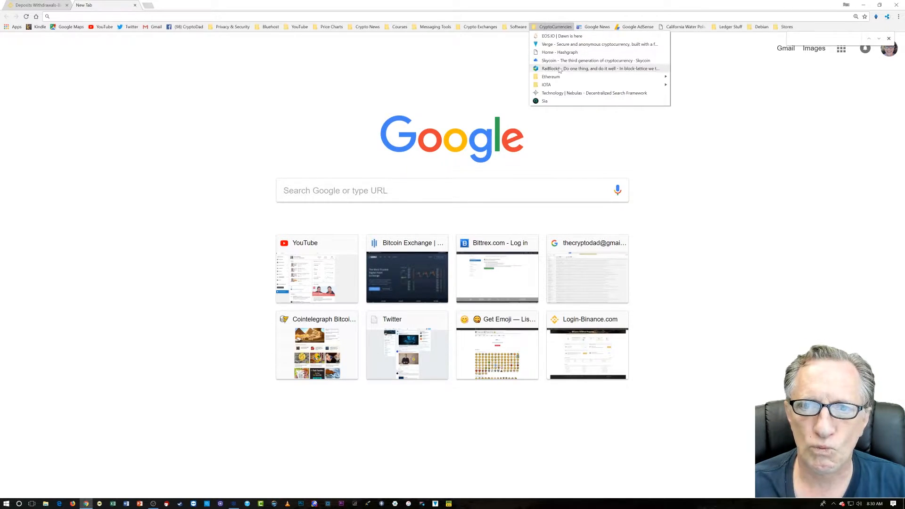
{"action": "mouse_move", "coordinate": [546, 85]}
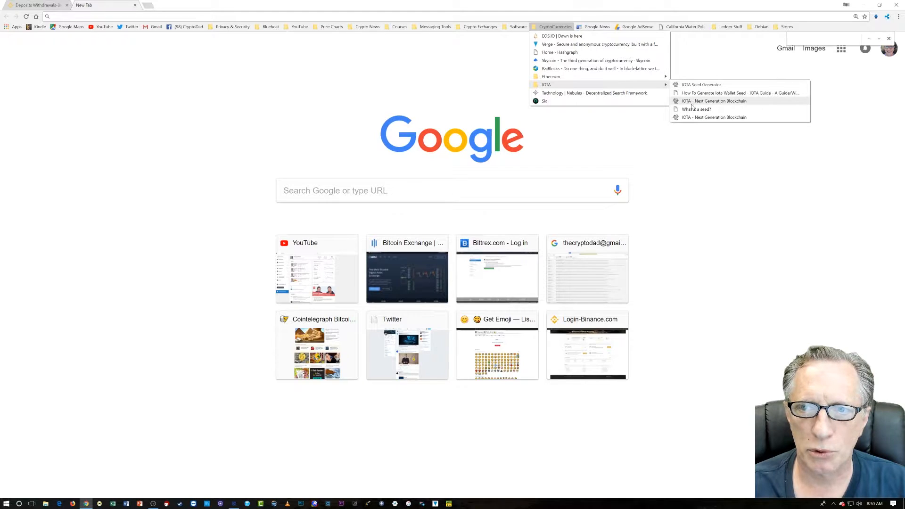
{"action": "left_click", "coordinate": [714, 101]}
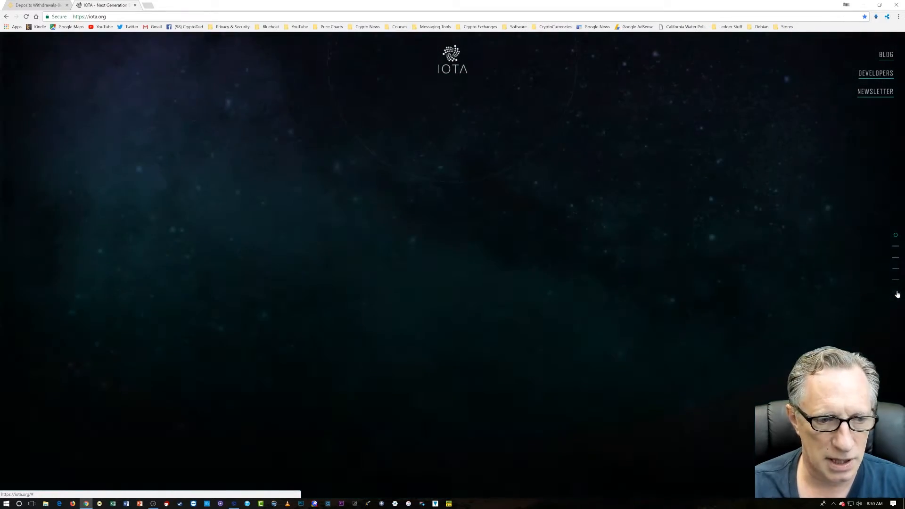
{"action": "scroll", "scroll_direction": "down", "scroll_amount": 3}
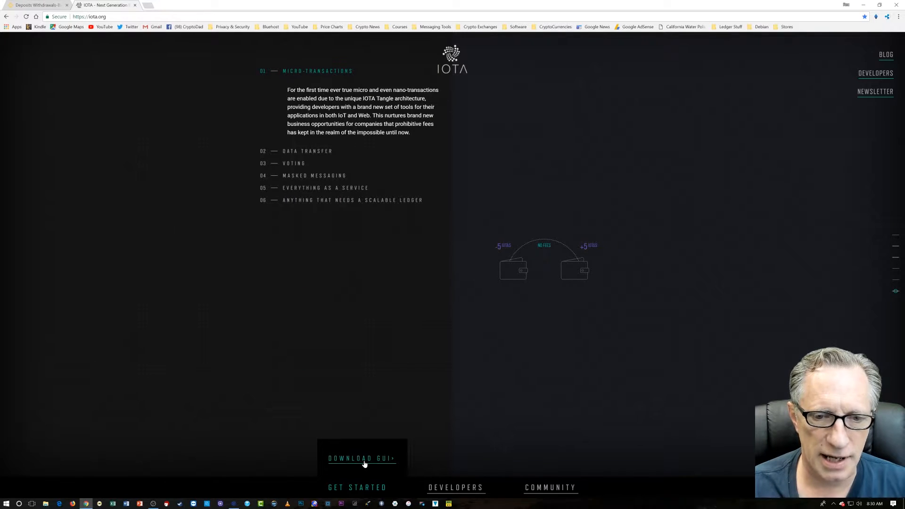
Step: From the How to Install docs, follow the github.com/iotaledger/wallet/releases link
{"action": "left_click", "coordinate": [362, 458]}
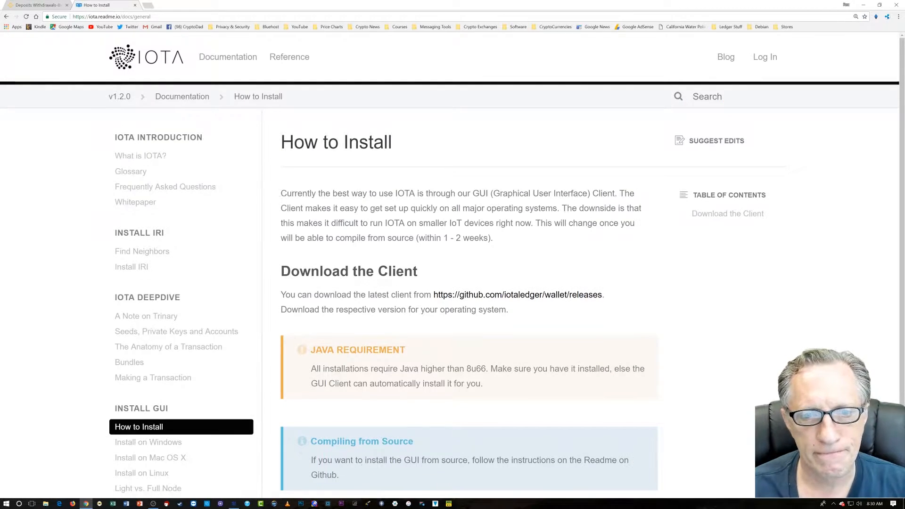
{"action": "scroll", "scroll_direction": "down", "scroll_amount": 3}
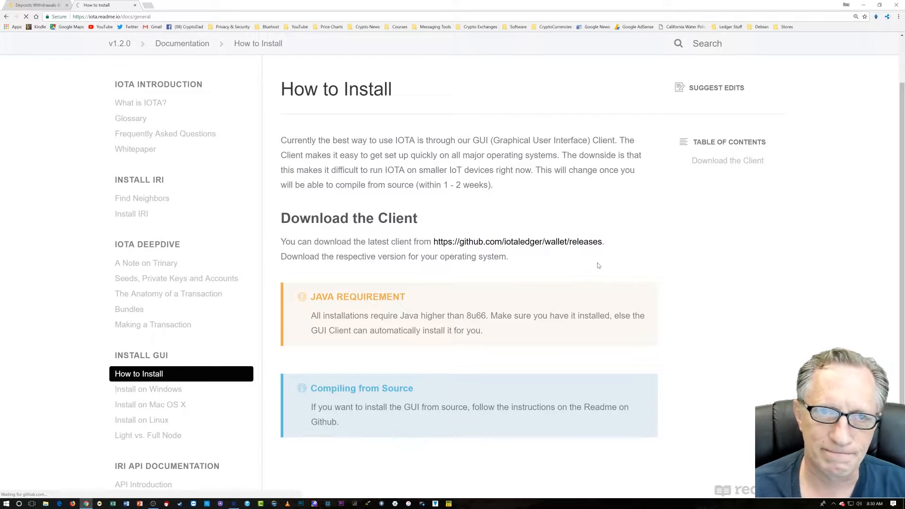
{"action": "left_click", "coordinate": [517, 242]}
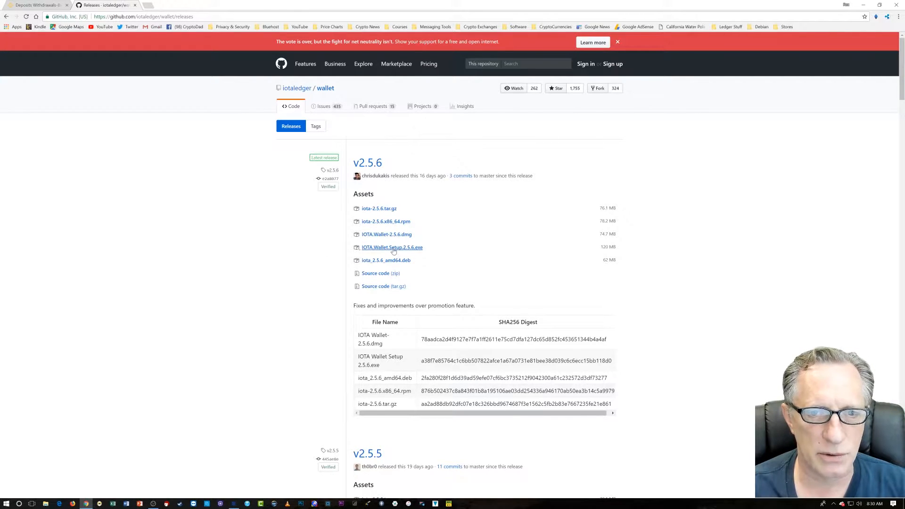
{"action": "mouse_move", "coordinate": [219, 290]}
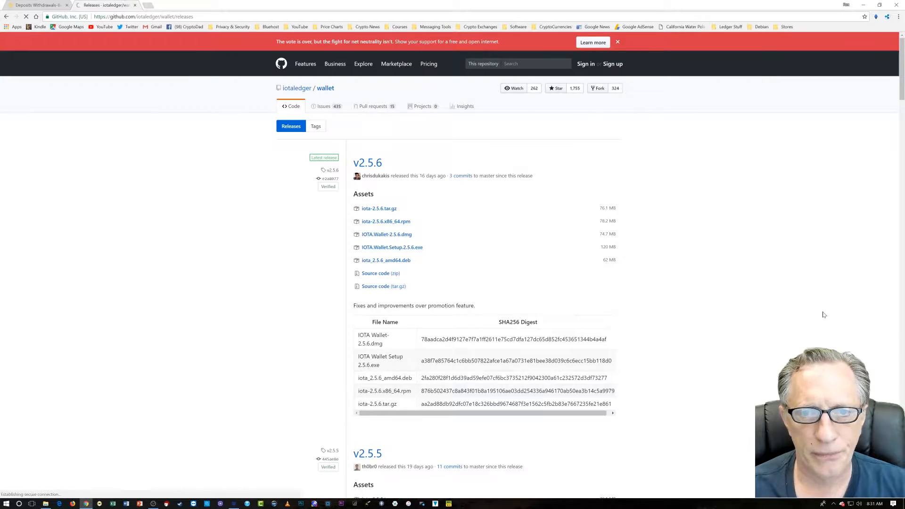
Step: Save IOTA.Wallet.Setup.2.5.6.exe into a newly created IOTA folder under Software
{"action": "left_click", "coordinate": [391, 247]}
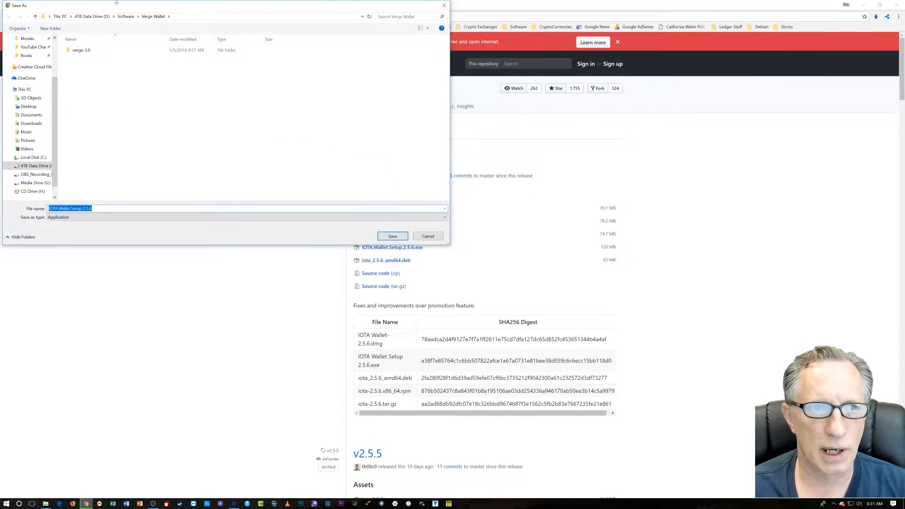
{"action": "left_click", "coordinate": [126, 16]}
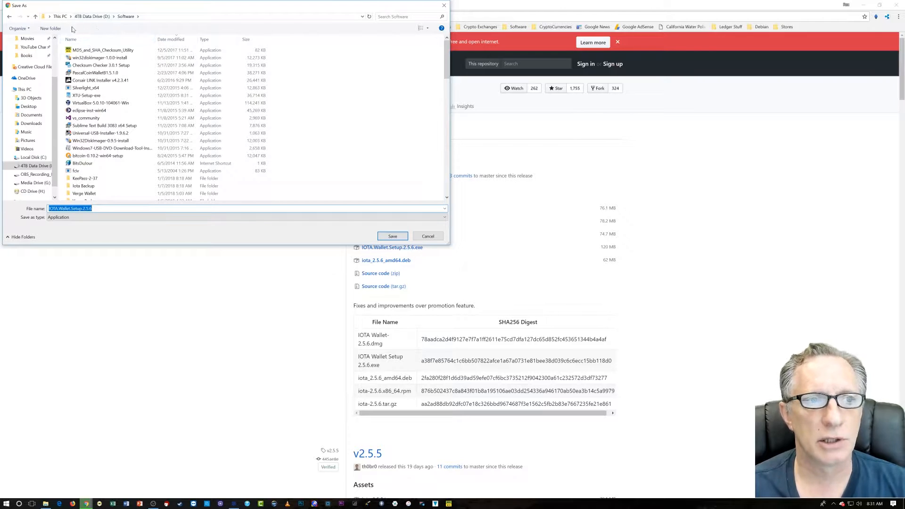
{"action": "left_click", "coordinate": [50, 28]}
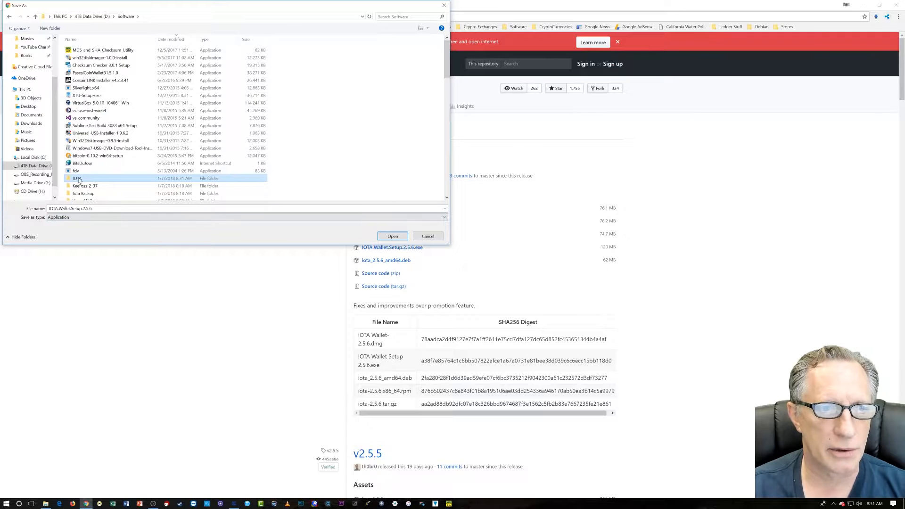
{"action": "double_click", "coordinate": [76, 178]}
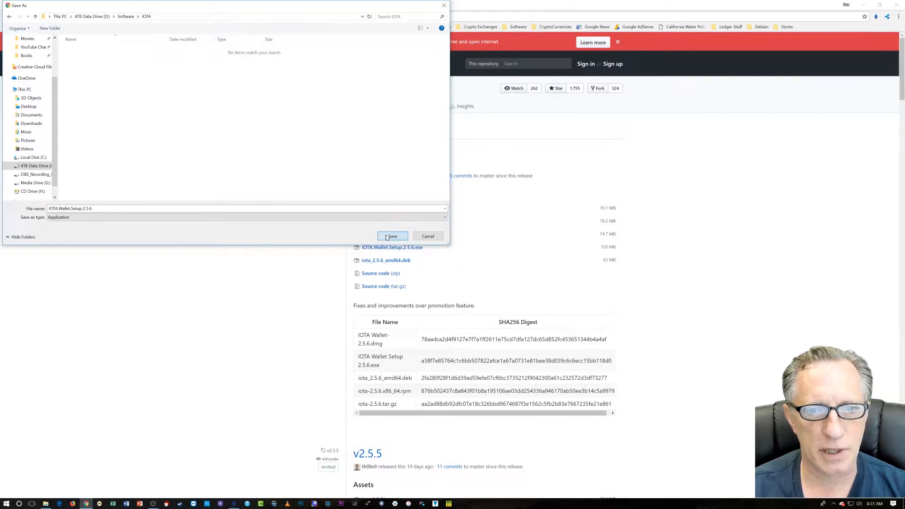
{"action": "left_click", "coordinate": [392, 236]}
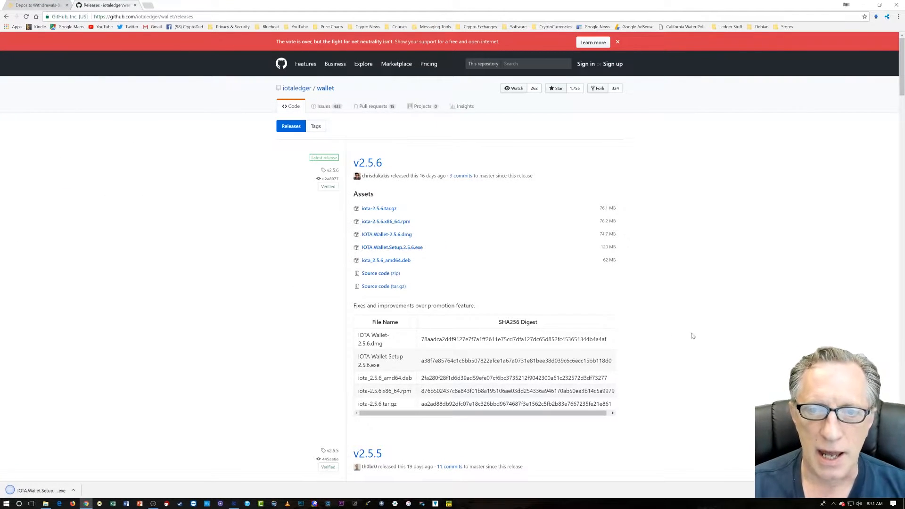
Step: Scroll down and select the SHA256 digest for IOTA Wallet Setup 2.5.6.exe
{"action": "scroll", "scroll_direction": "down", "scroll_amount": 3}
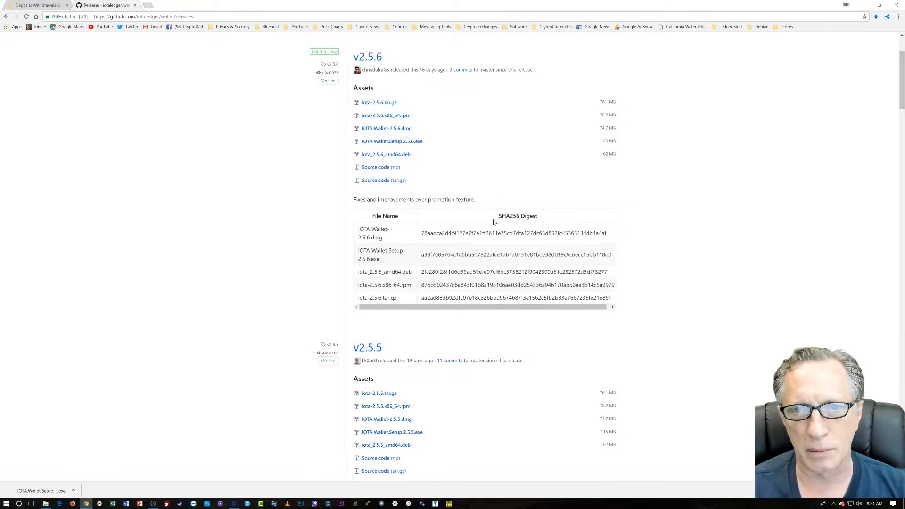
{"action": "mouse_move", "coordinate": [588, 231]}
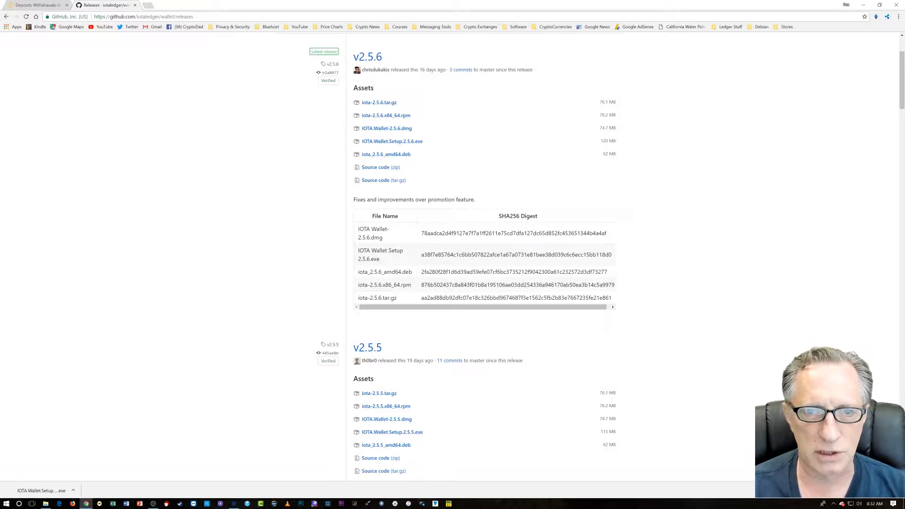
{"action": "mouse_move", "coordinate": [539, 175]}
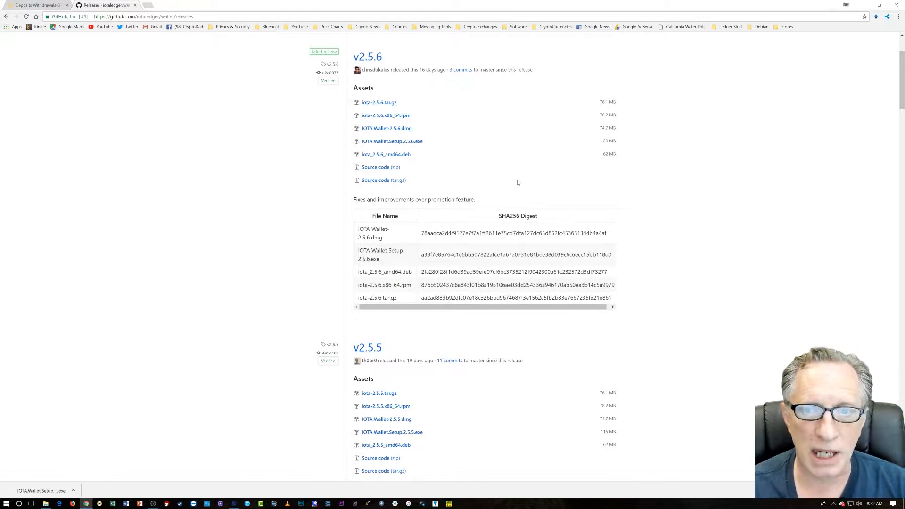
{"action": "mouse_move", "coordinate": [482, 150]}
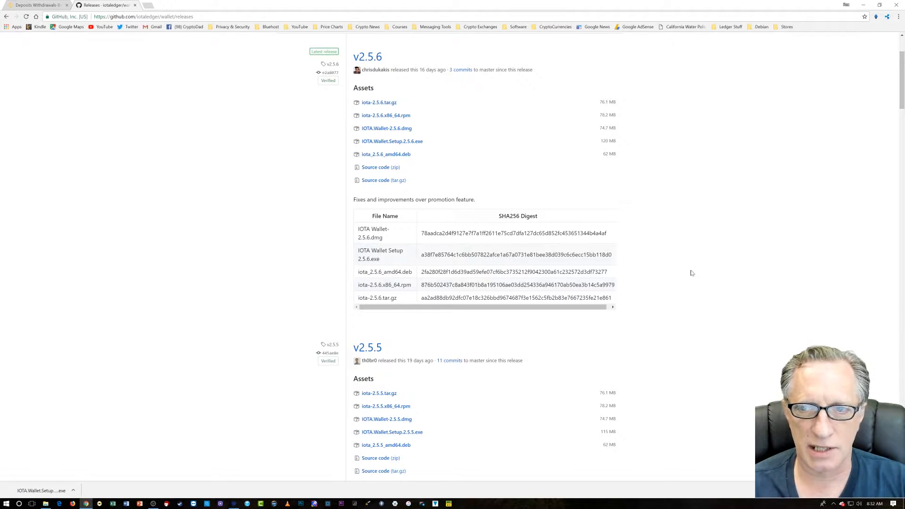
{"action": "mouse_move", "coordinate": [638, 281]}
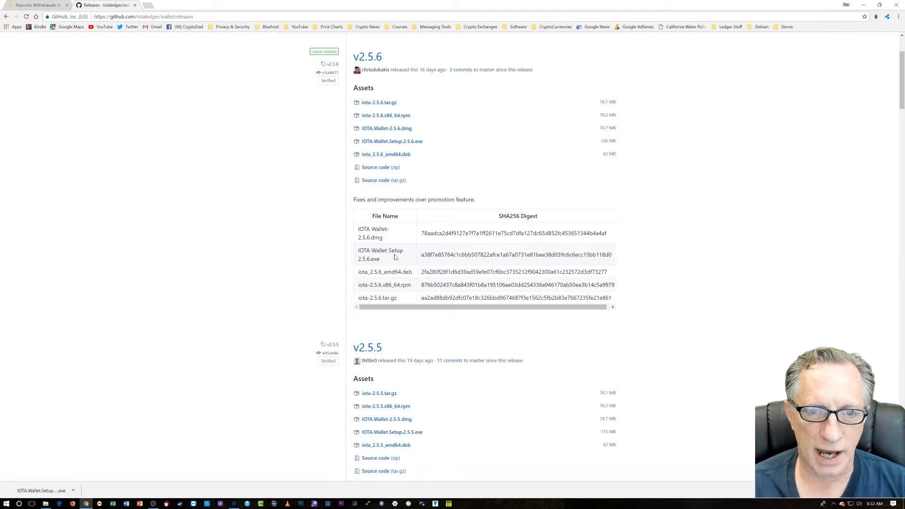
{"action": "left_click_drag", "start_coordinate": [422, 255], "coordinate": [581, 255]}
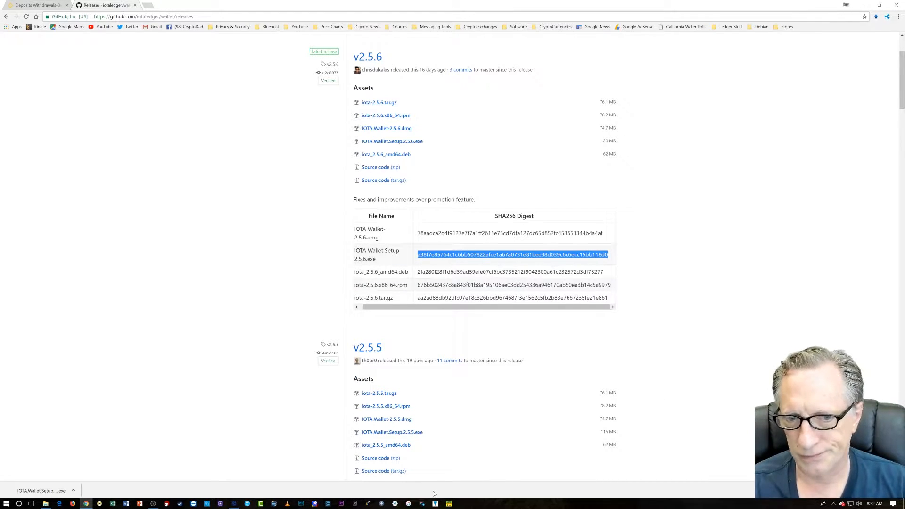
Step: Generate hashes in the checksum utility for Software\IOTA\IOTA.Wallet.Setup.2.5.6
{"action": "left_click", "coordinate": [93, 262]}
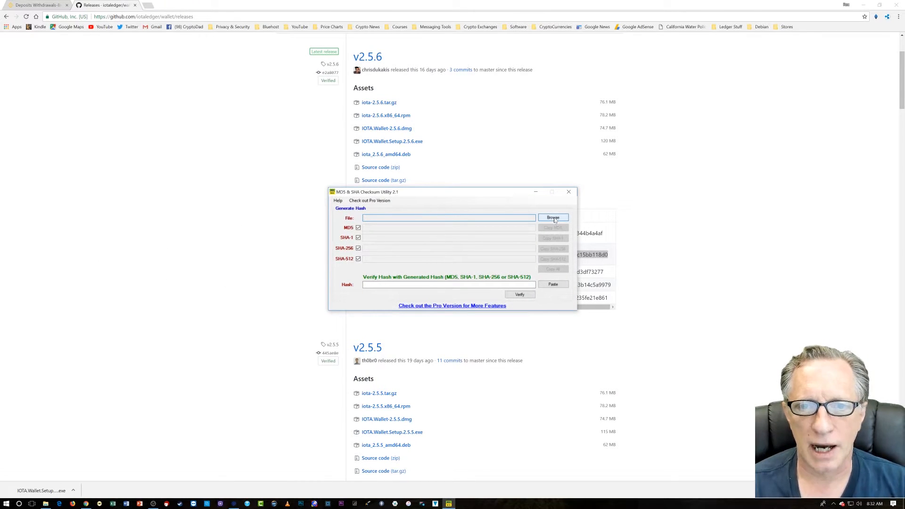
{"action": "left_click", "coordinate": [553, 217]}
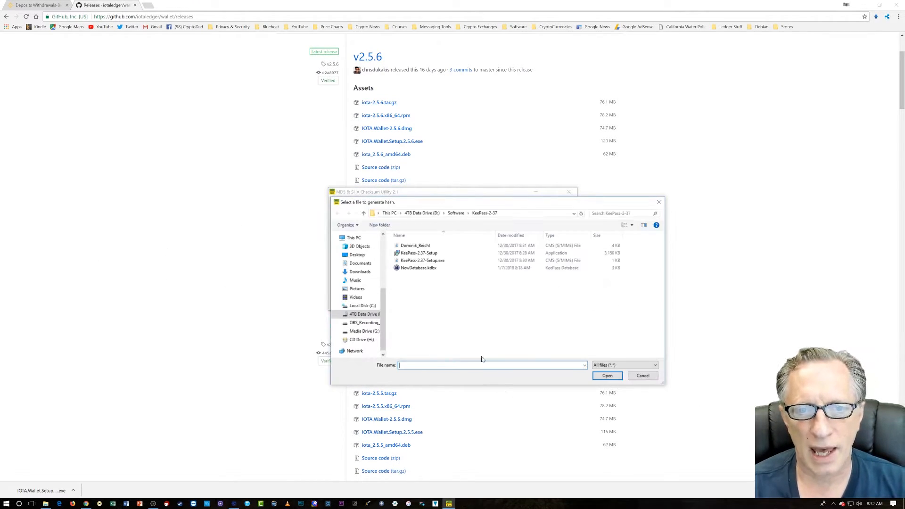
{"action": "left_click", "coordinate": [456, 213]}
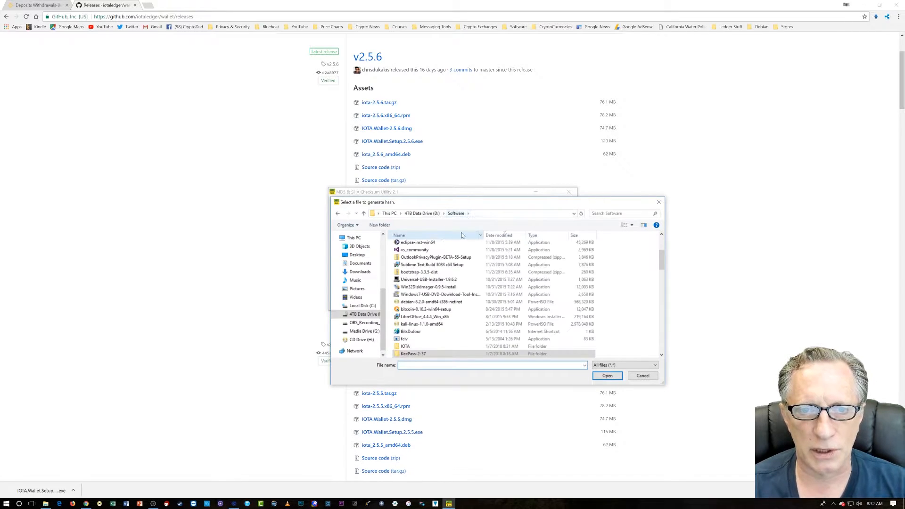
{"action": "double_click", "coordinate": [405, 346]}
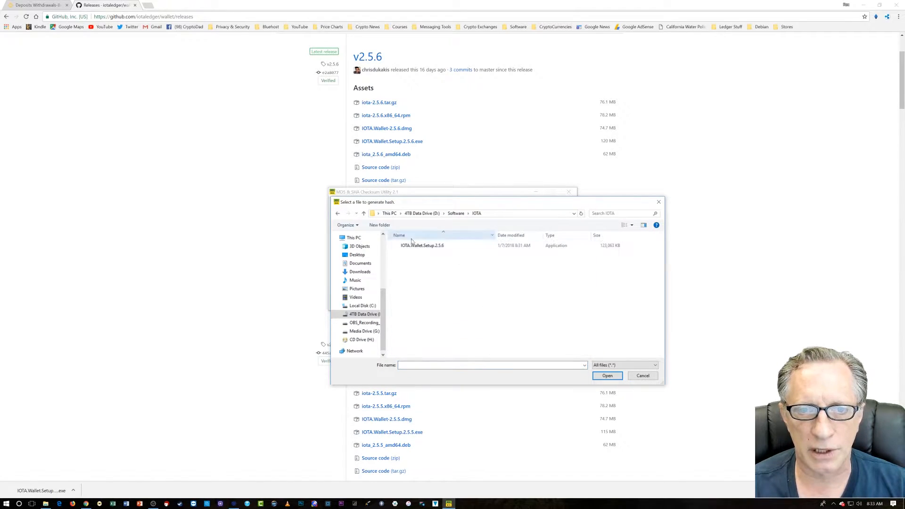
{"action": "left_click", "coordinate": [422, 245]}
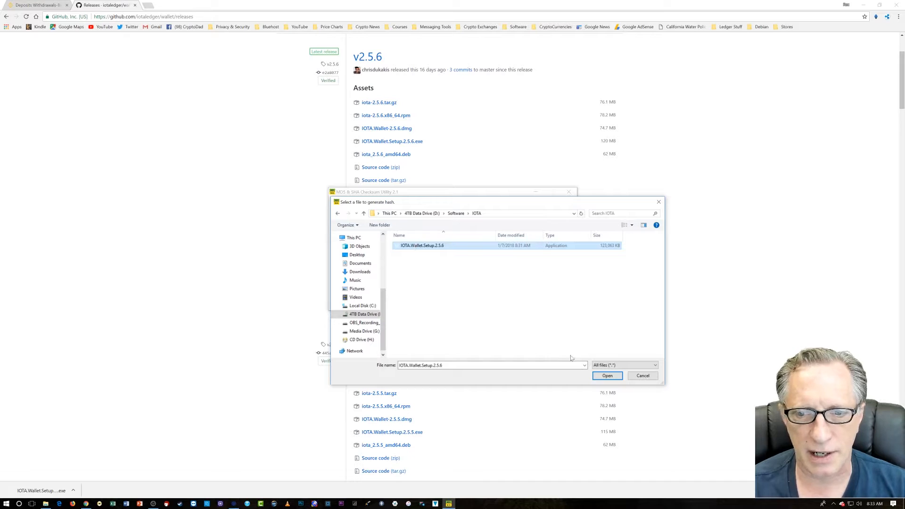
{"action": "left_click", "coordinate": [606, 376]}
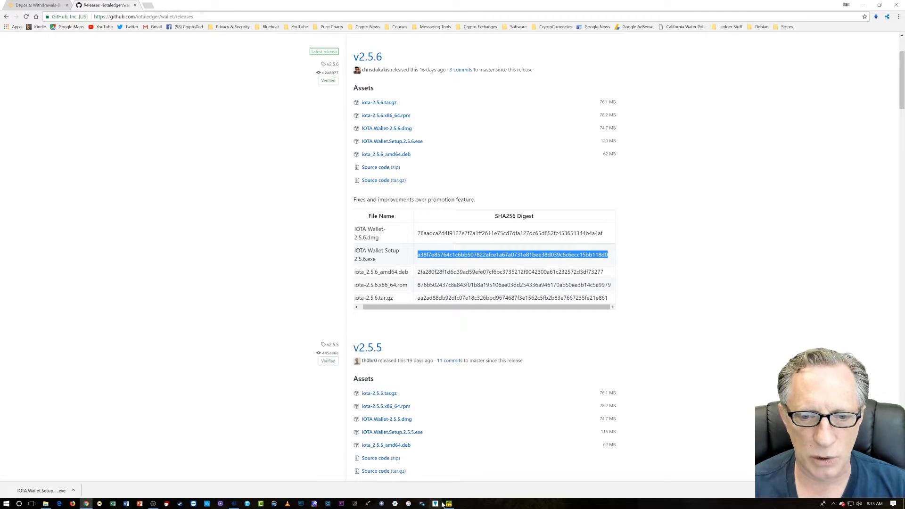
Step: Paste the published SHA256 digest, verify it matches, and dismiss the confirmation
{"action": "right_click", "coordinate": [422, 365]}
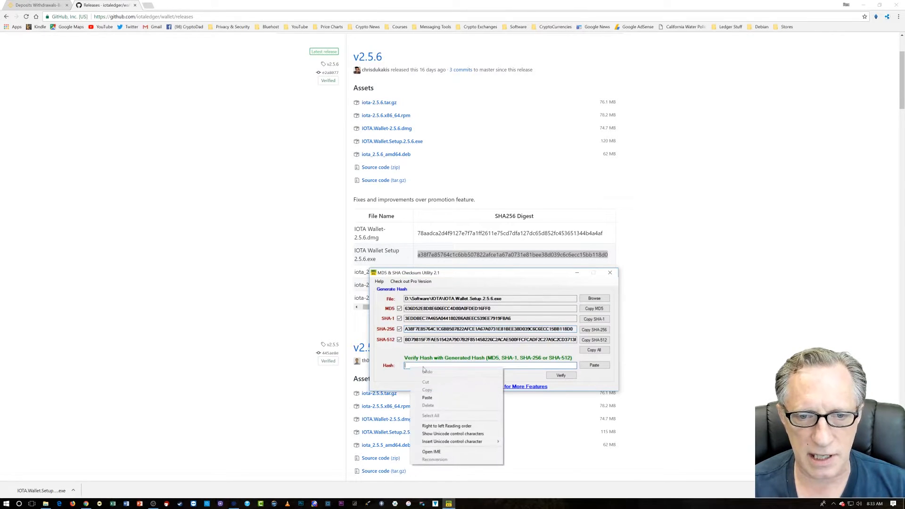
{"action": "left_click", "coordinate": [427, 397]}
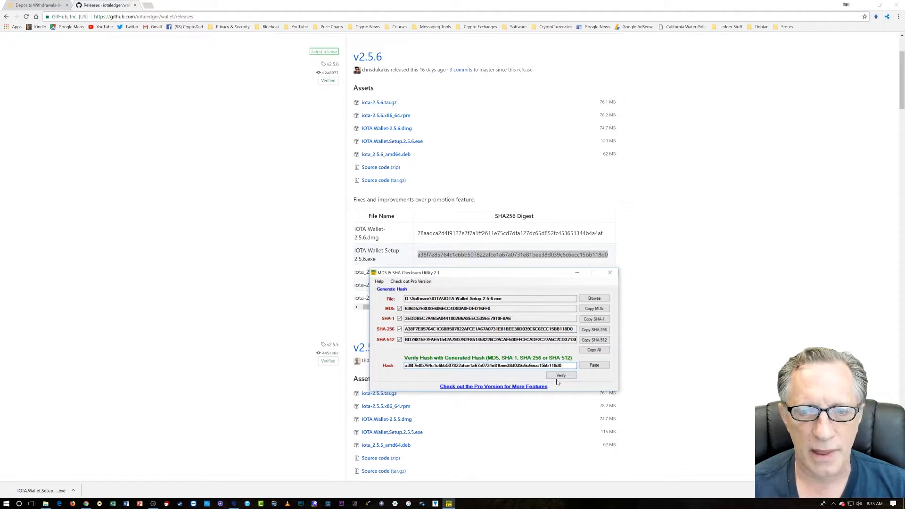
{"action": "left_click", "coordinate": [561, 375]}
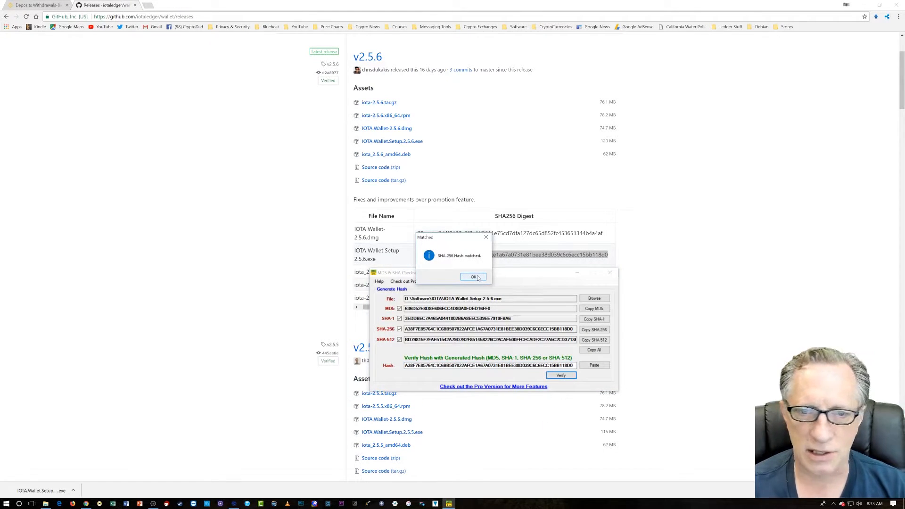
{"action": "left_click", "coordinate": [473, 277]}
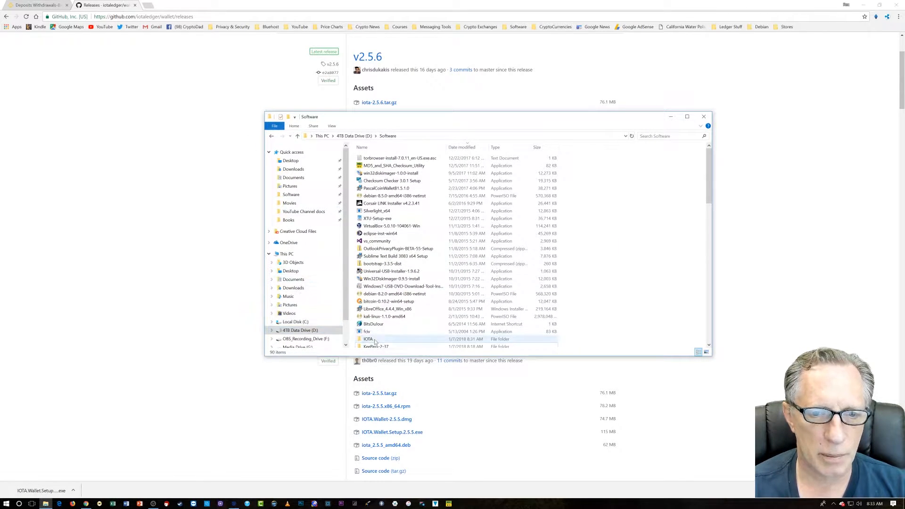
Step: Open D:\Software\IOTA and run the IOTA.Wallet.Setup.2.5.6 installer
{"action": "left_click", "coordinate": [368, 339]}
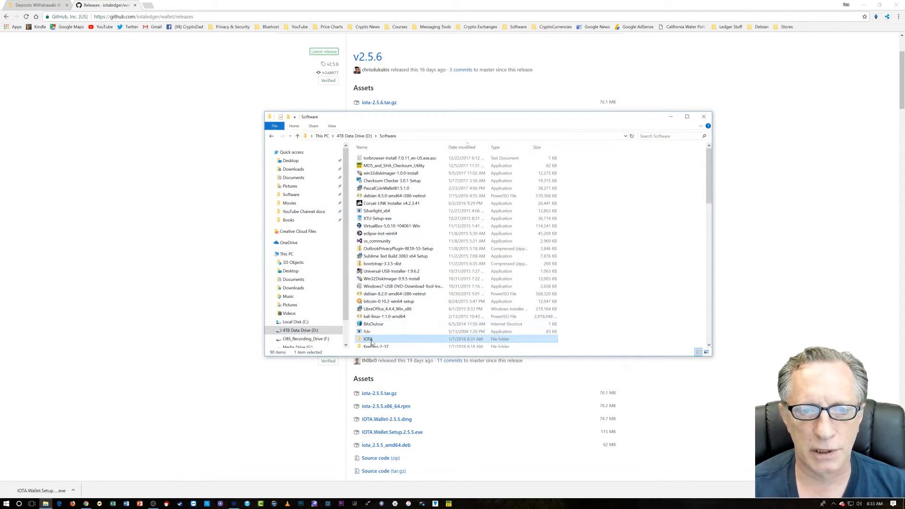
{"action": "double_click", "coordinate": [369, 339]}
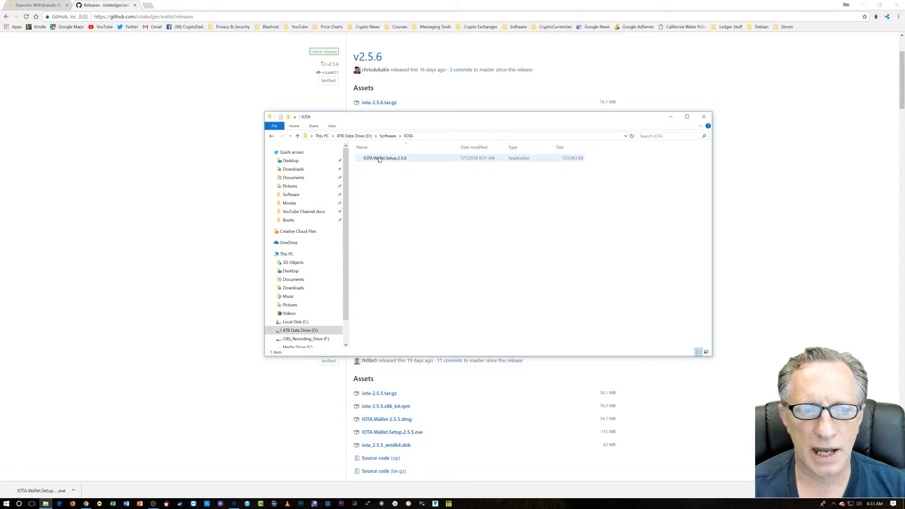
{"action": "left_click", "coordinate": [385, 157]}
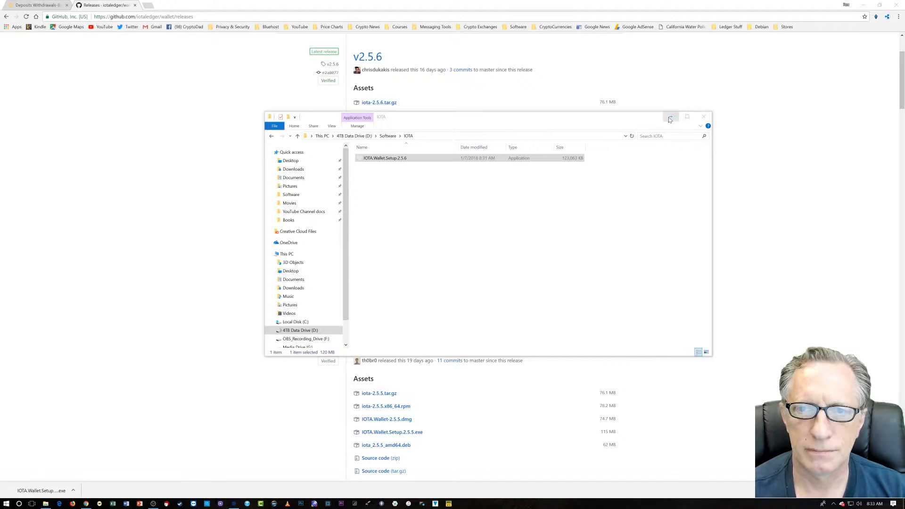
{"action": "double_click", "coordinate": [384, 158]}
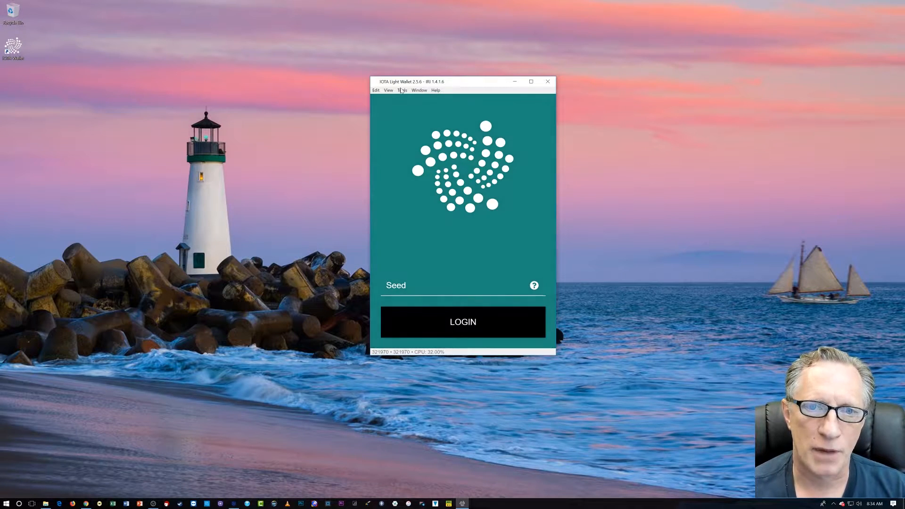
Step: Open and close the View menu, then drag the wallet window to the upper right
{"action": "left_click", "coordinate": [389, 90]}
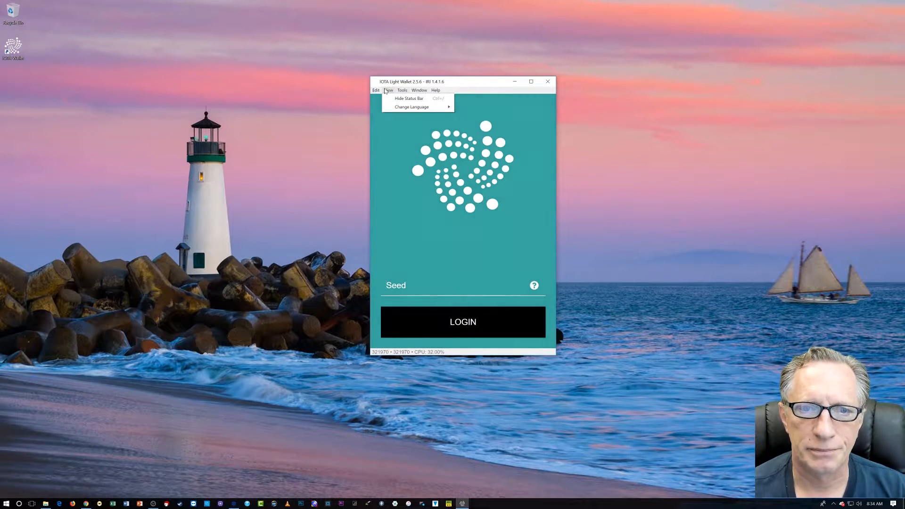
{"action": "left_click", "coordinate": [402, 90]}
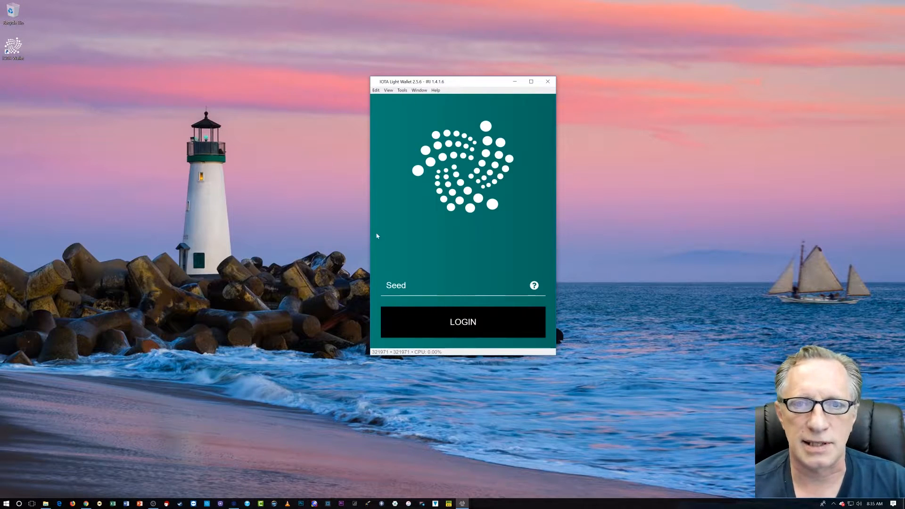
{"action": "left_click_drag", "start_coordinate": [462, 81], "coordinate": [730, 62]}
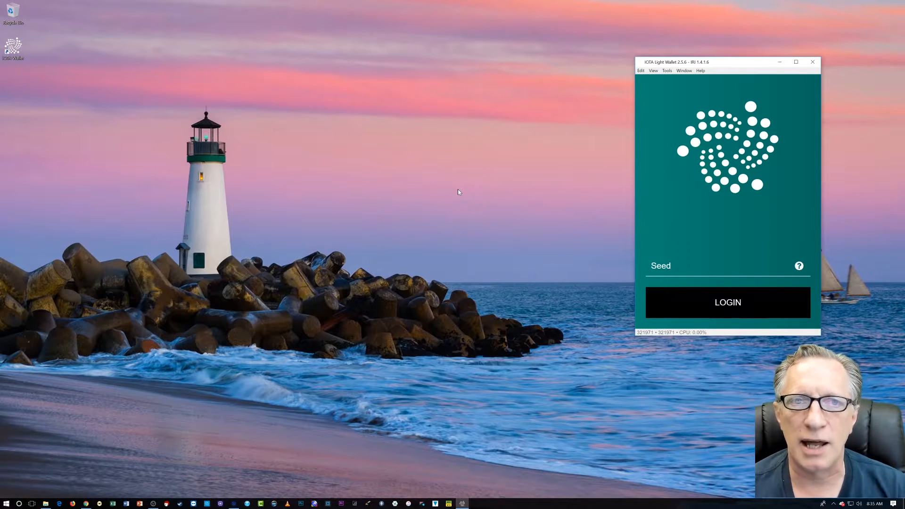
{"action": "mouse_move", "coordinate": [456, 312]}
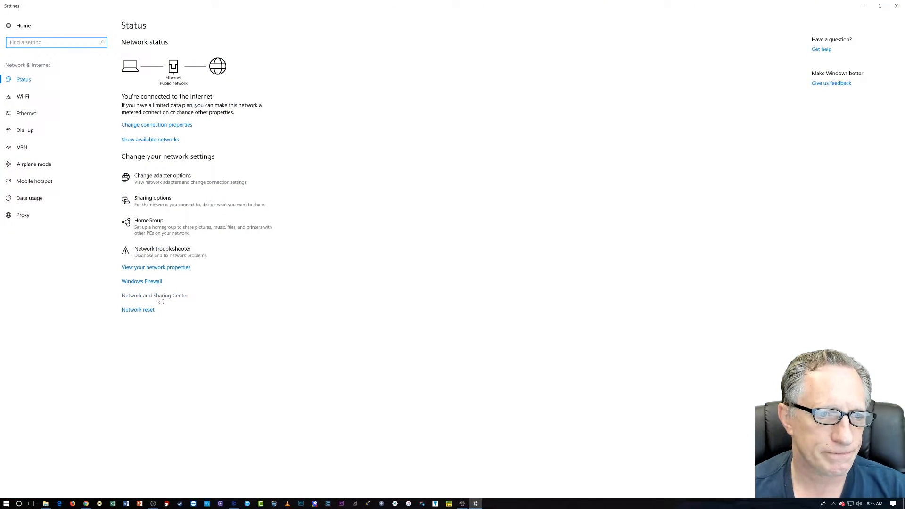
Step: Disable the Ethernet adapter through Network and Sharing Center's adapter settings
{"action": "left_click", "coordinate": [155, 295]}
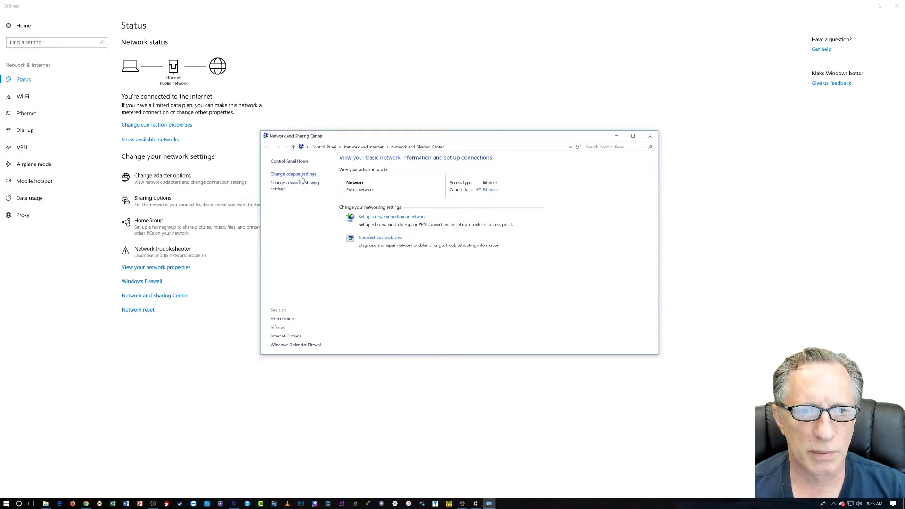
{"action": "left_click", "coordinate": [293, 174]}
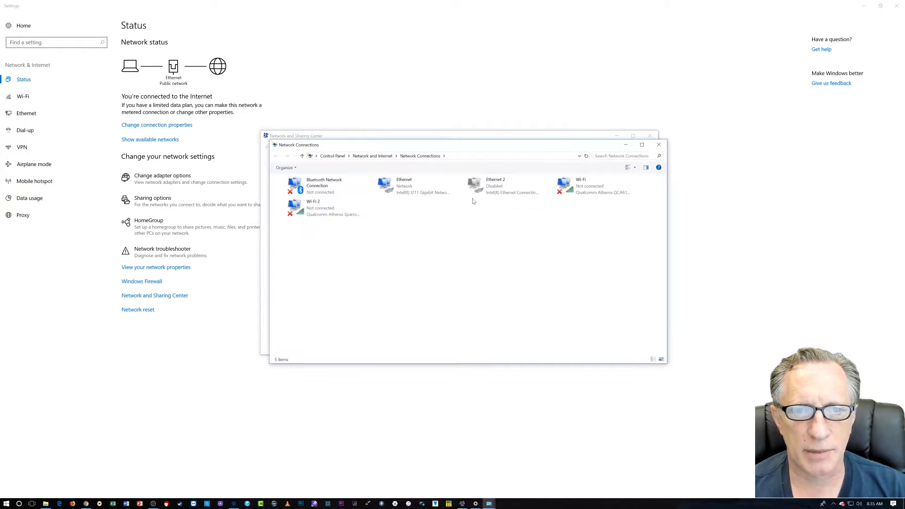
{"action": "right_click", "coordinate": [404, 184]}
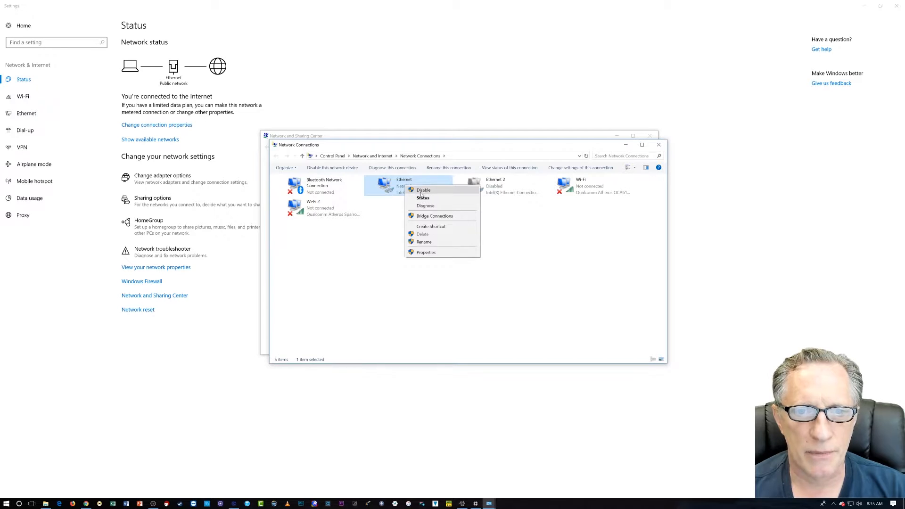
{"action": "left_click", "coordinate": [423, 190]}
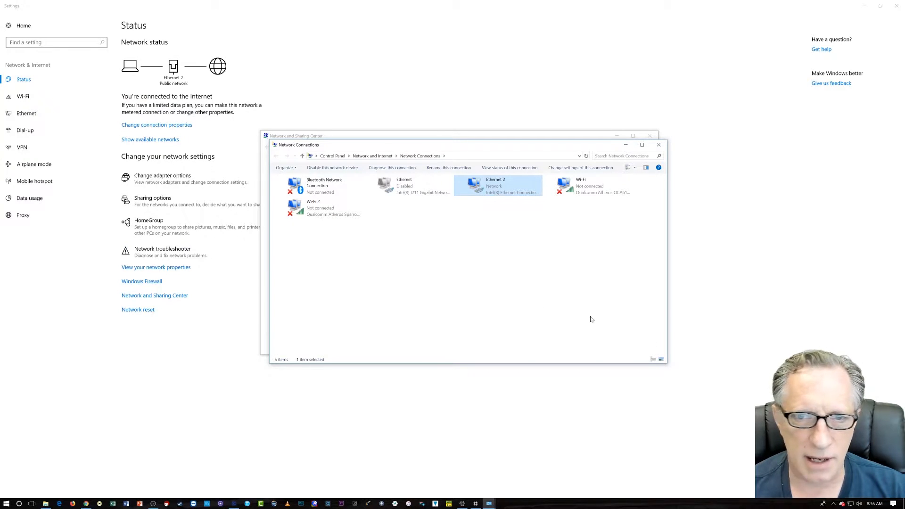
{"action": "mouse_move", "coordinate": [481, 190]}
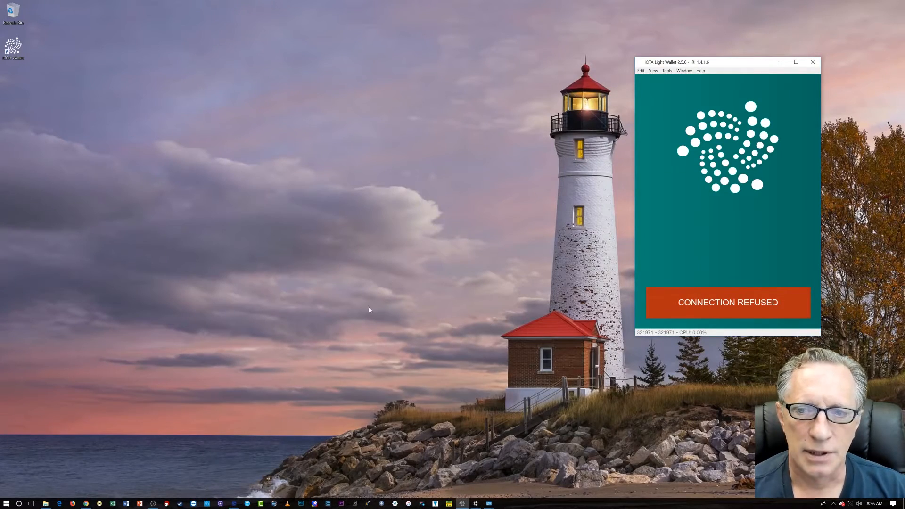
{"action": "mouse_move", "coordinate": [121, 458]}
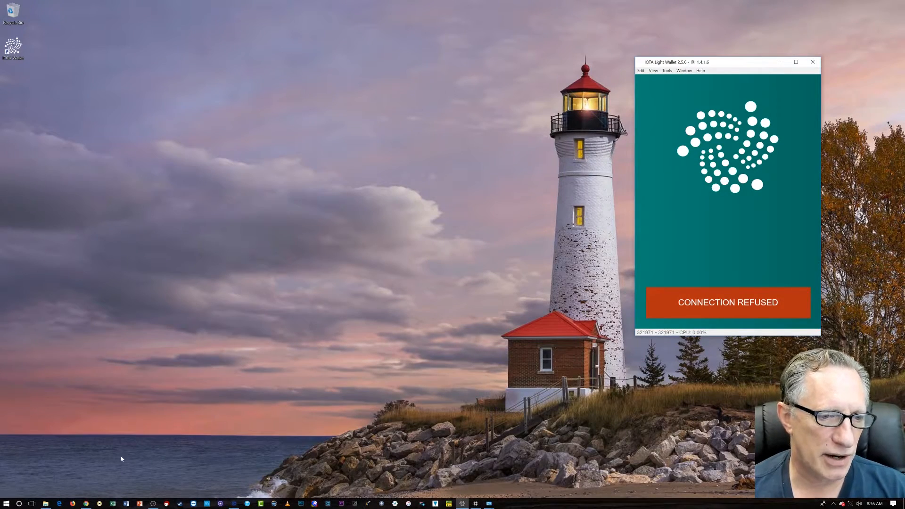
Step: Launch KeePass 2 from the Start menu and enter the master password
{"action": "left_click", "coordinate": [6, 504]}
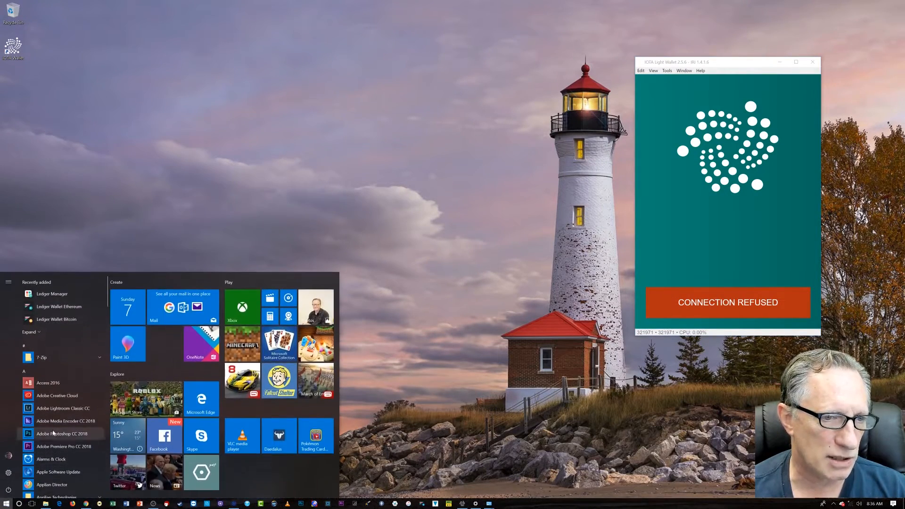
{"action": "scroll", "scroll_direction": "down", "scroll_amount": 3}
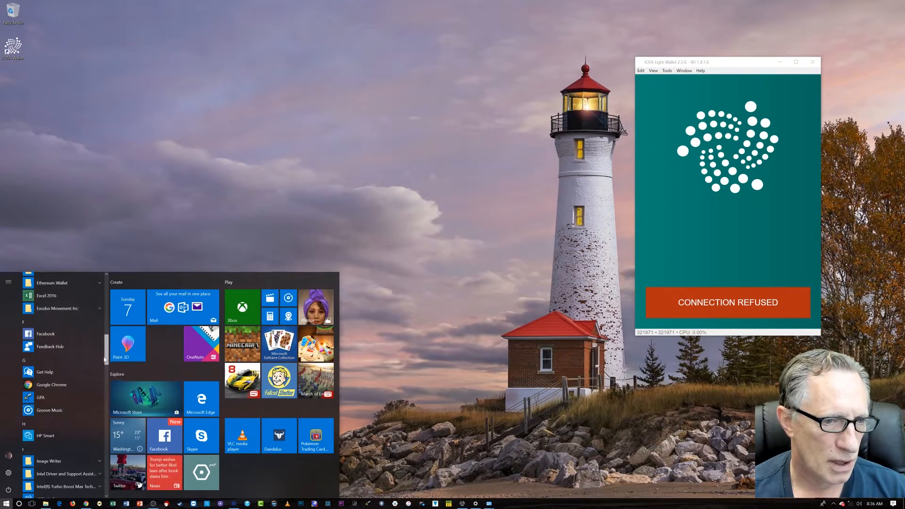
{"action": "scroll", "scroll_direction": "down", "scroll_amount": 3}
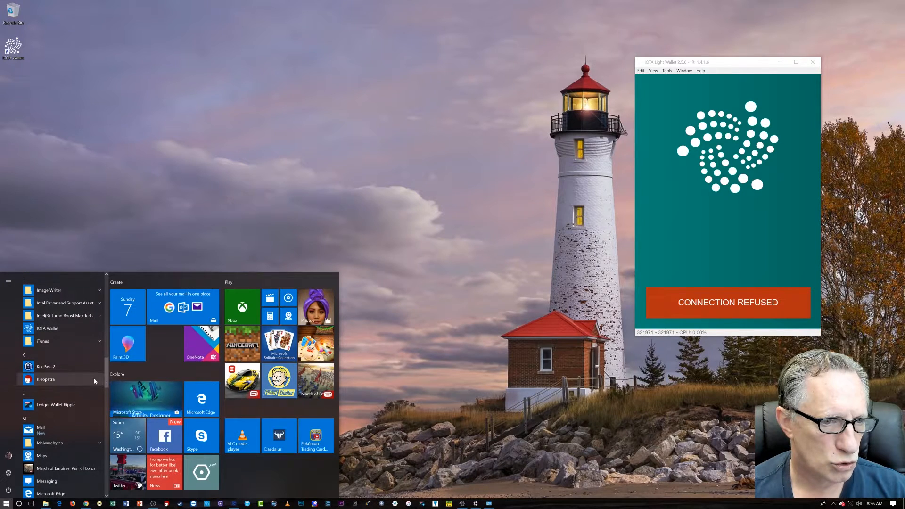
{"action": "left_click", "coordinate": [127, 404]}
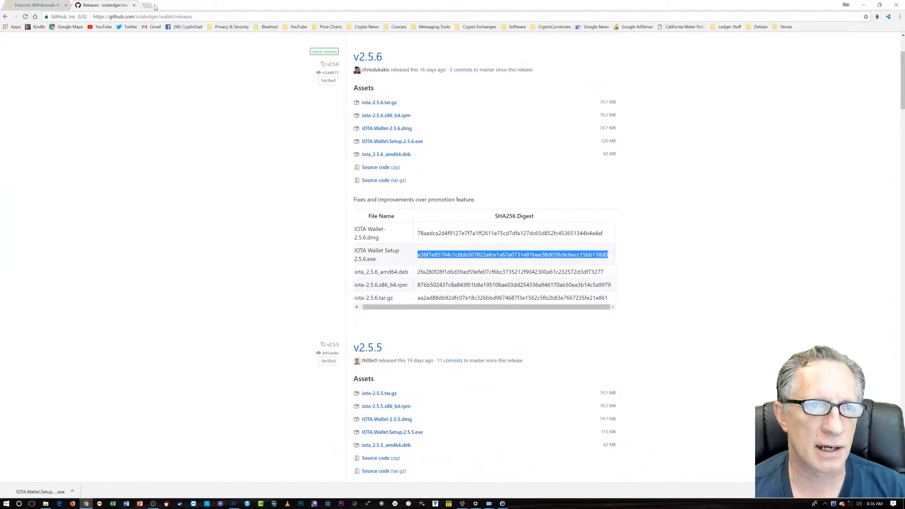
{"action": "left_click", "coordinate": [168, 5]}
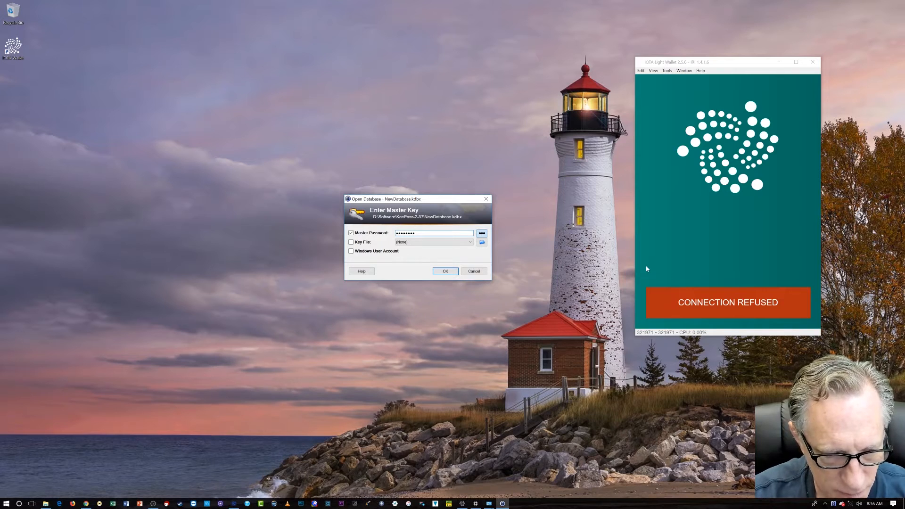
Step: Unlock NewDatabase, add an entry titled 'Demo IOTA seed', and open the password generator
{"action": "left_click", "coordinate": [445, 271]}
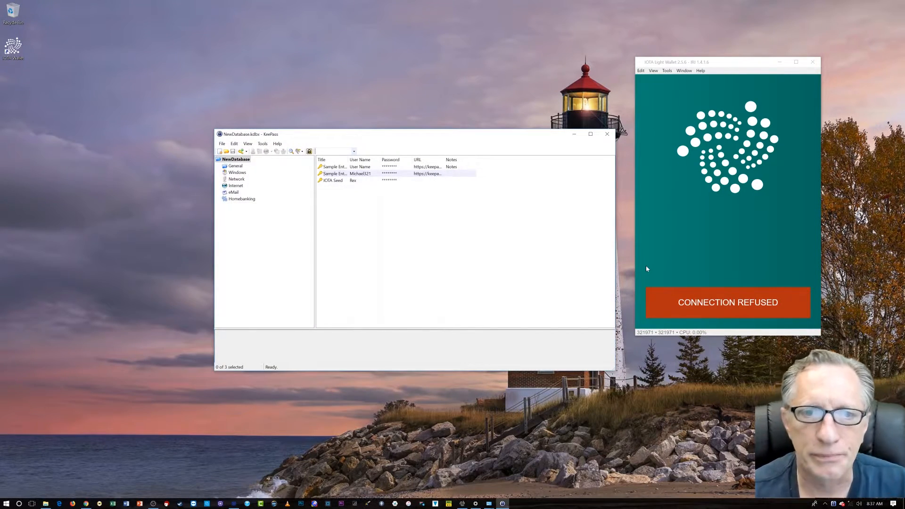
{"action": "left_click", "coordinate": [332, 180]}
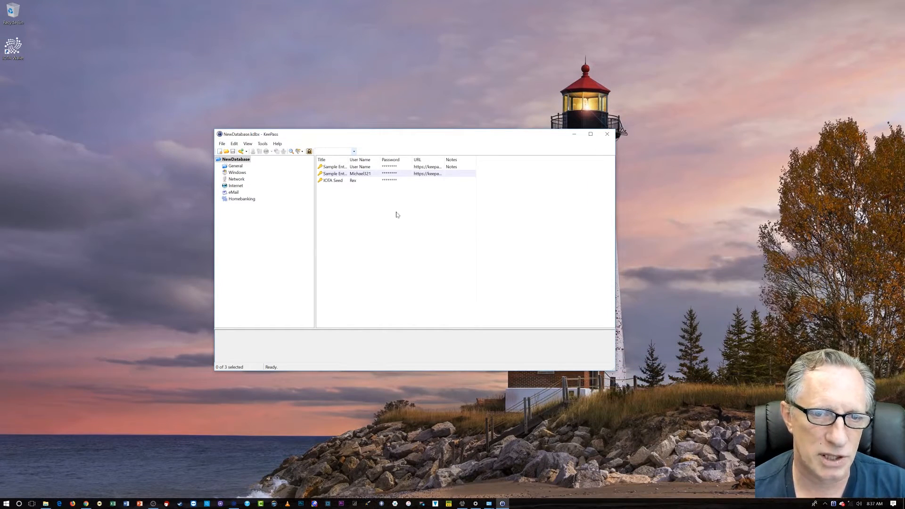
{"action": "mouse_move", "coordinate": [255, 180]}
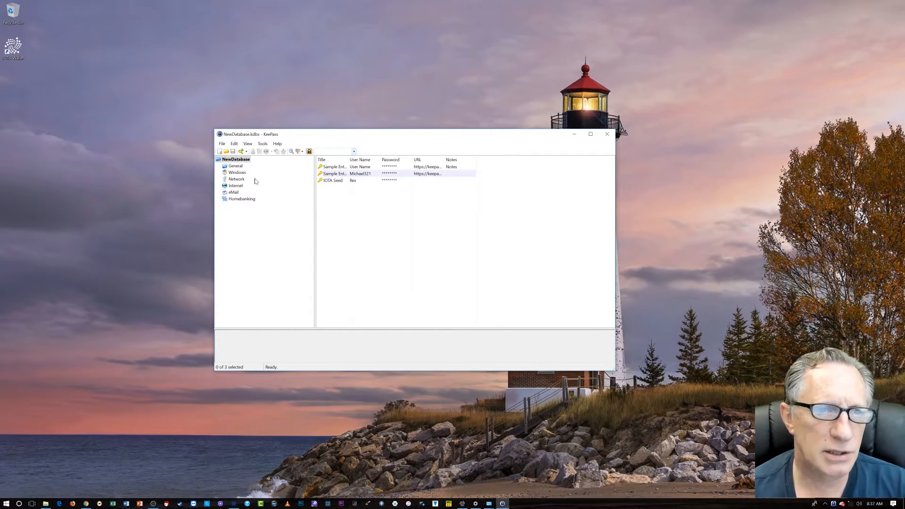
{"action": "mouse_move", "coordinate": [241, 151]}
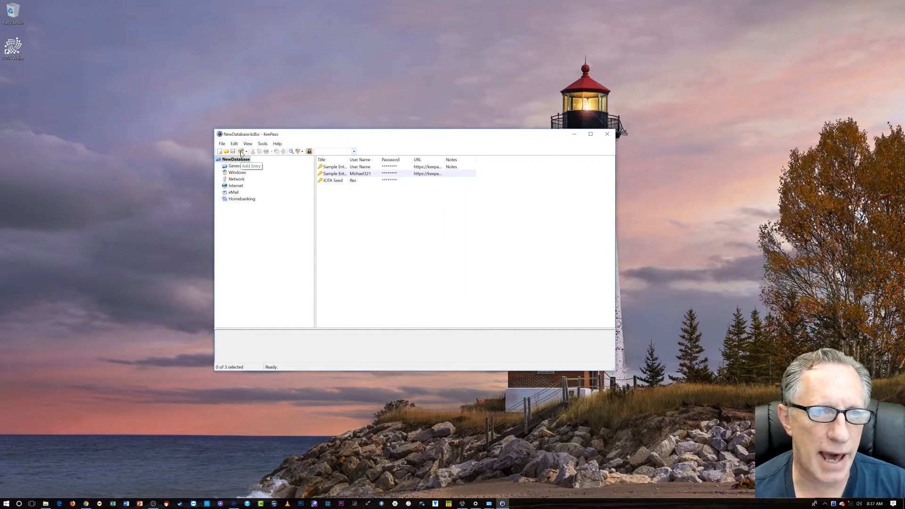
{"action": "left_click", "coordinate": [242, 152]}
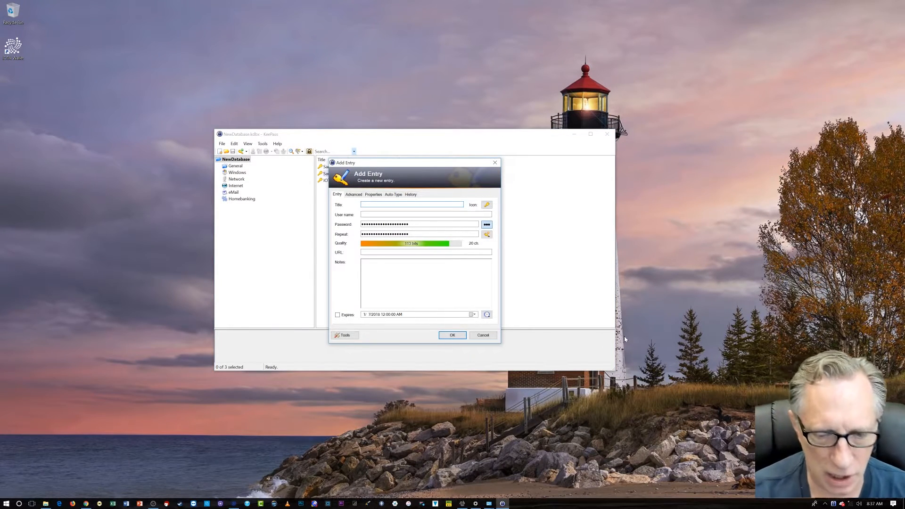
{"action": "type", "text": "Demo"}
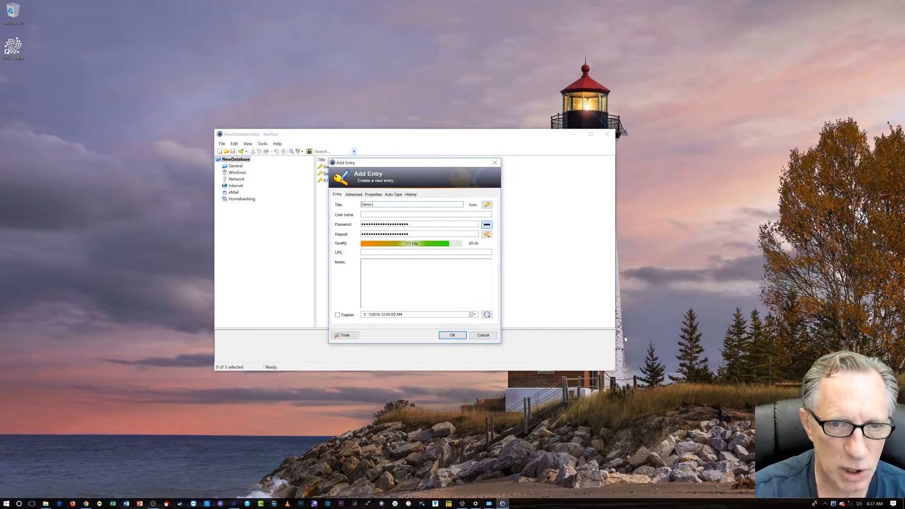
{"action": "type", "text": "IOTA s"}
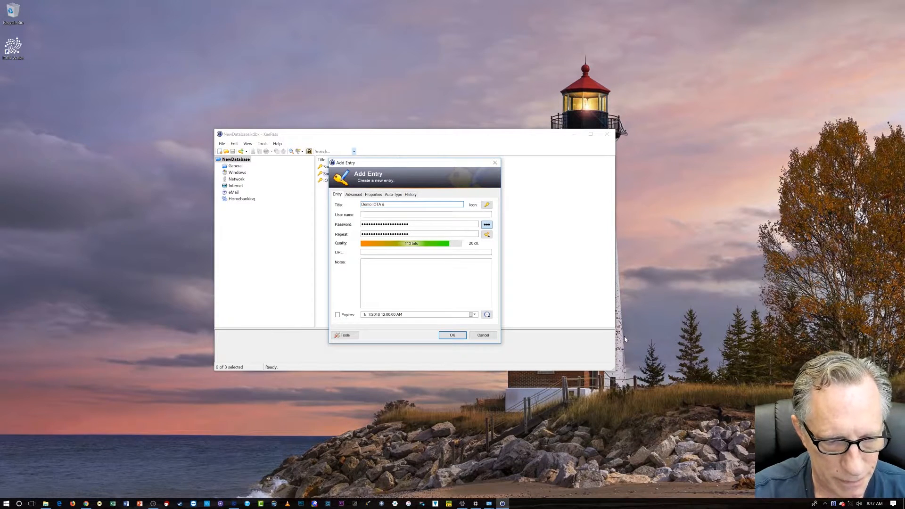
{"action": "type", "text": "eed"}
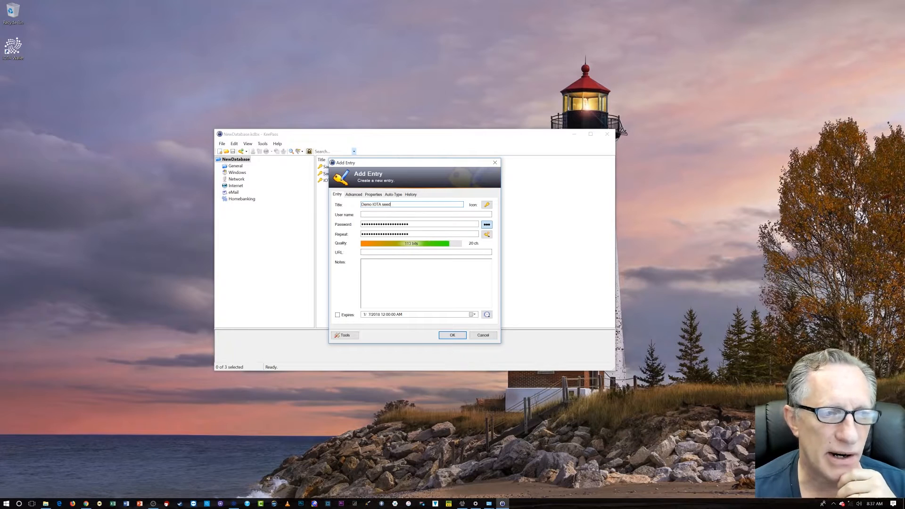
{"action": "mouse_move", "coordinate": [486, 234]}
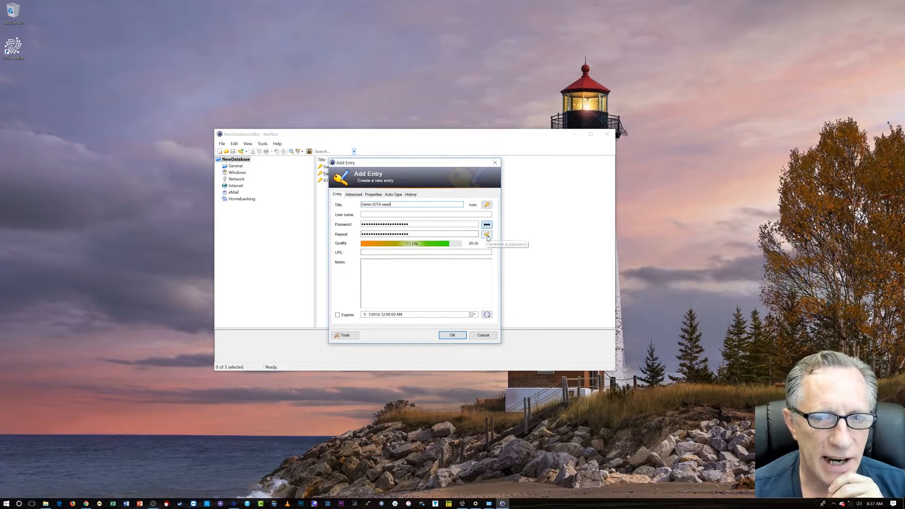
{"action": "left_click", "coordinate": [487, 234]}
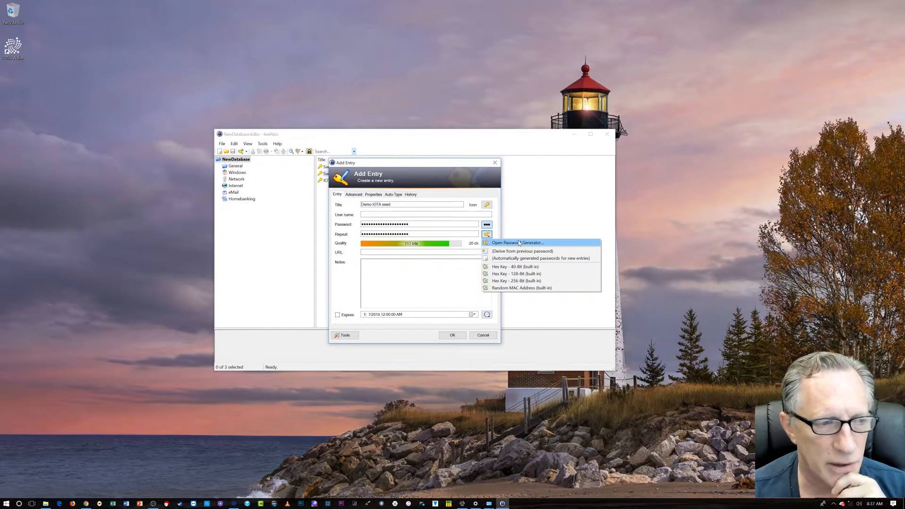
{"action": "mouse_move", "coordinate": [517, 244]}
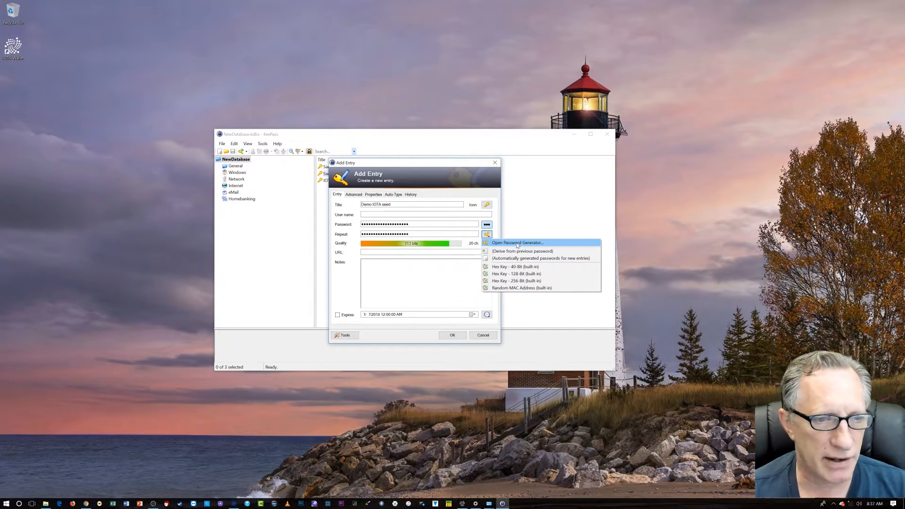
{"action": "mouse_move", "coordinate": [524, 242]}
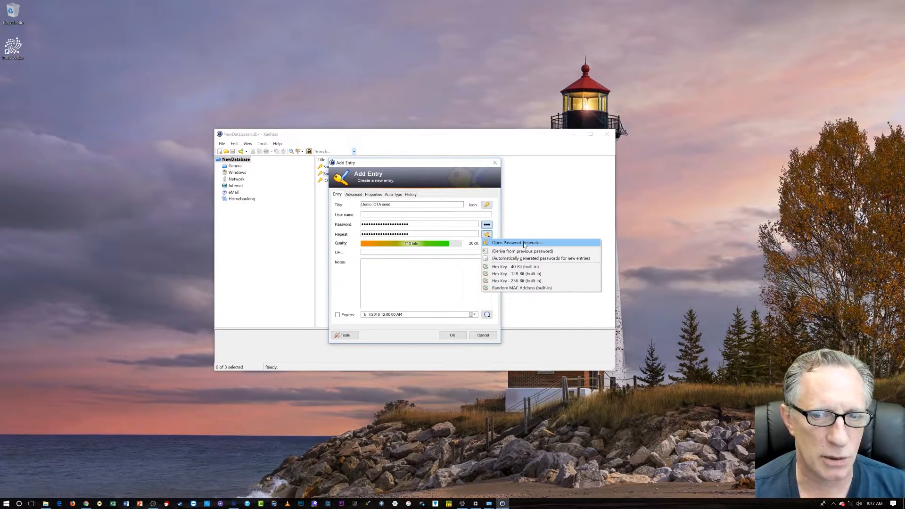
Step: Configure KeePass's password generator for 81-character seeds of uppercase letters plus 9, excluding lowercase and digits
{"action": "left_click", "coordinate": [517, 242]}
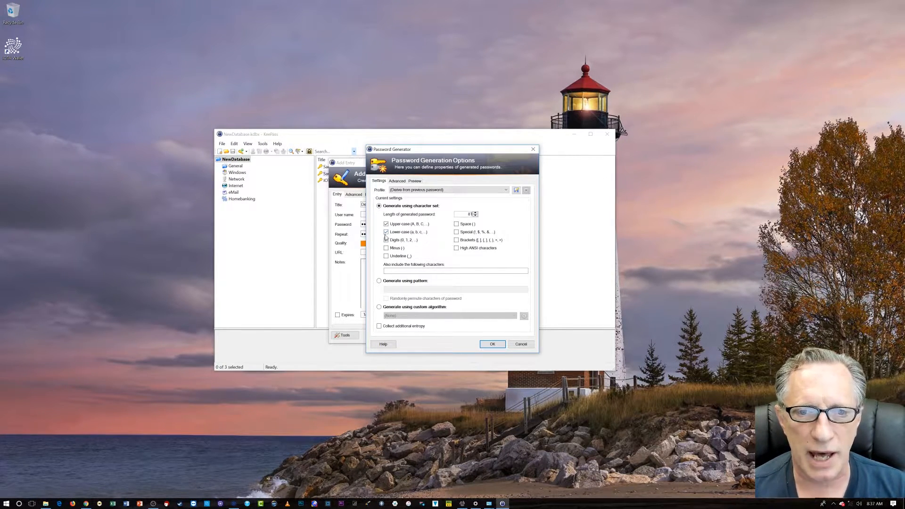
{"action": "left_click", "coordinate": [387, 239]}
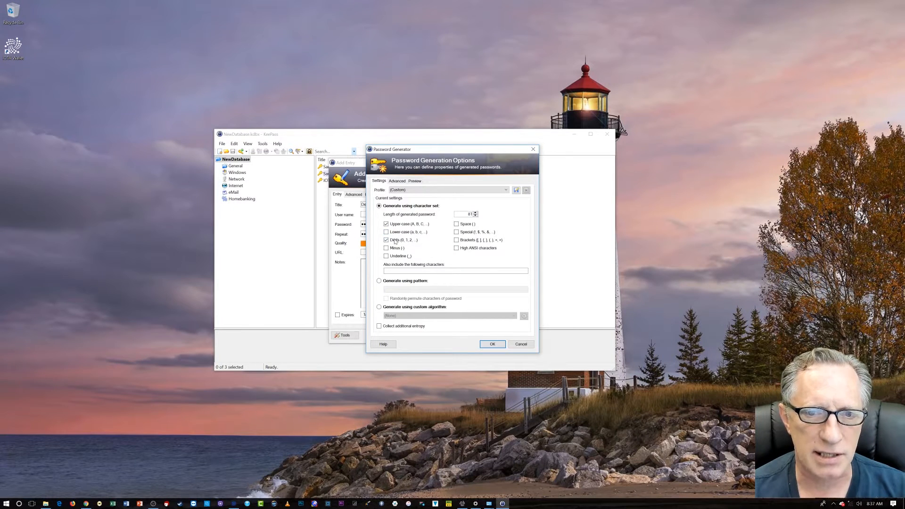
{"action": "left_click", "coordinate": [387, 240]}
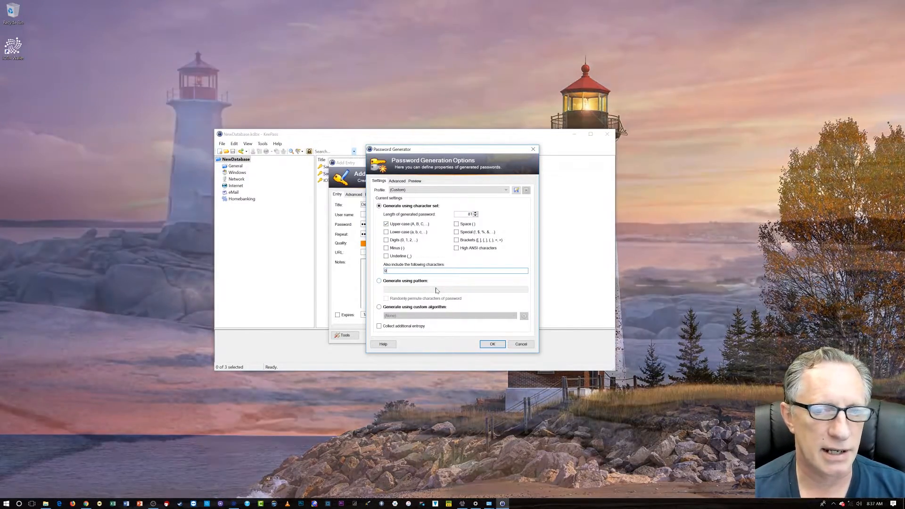
{"action": "left_click", "coordinate": [492, 344]}
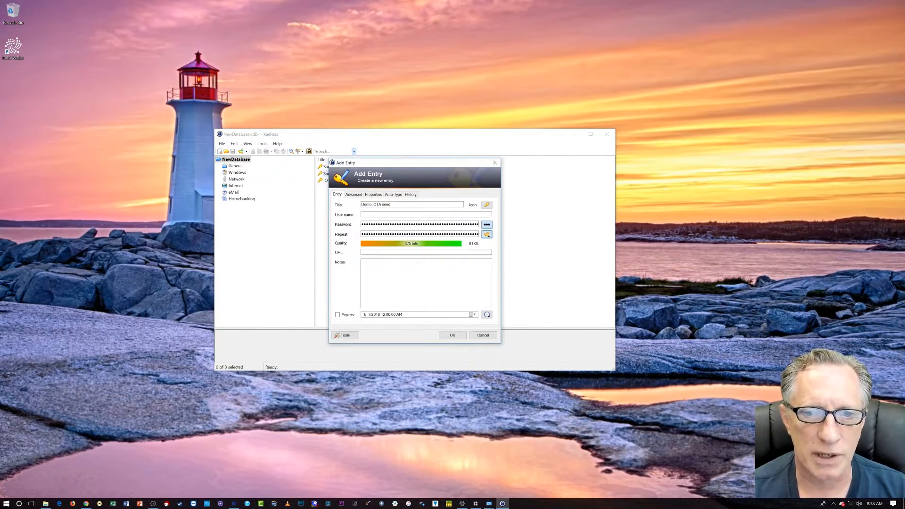
{"action": "mouse_move", "coordinate": [487, 234]}
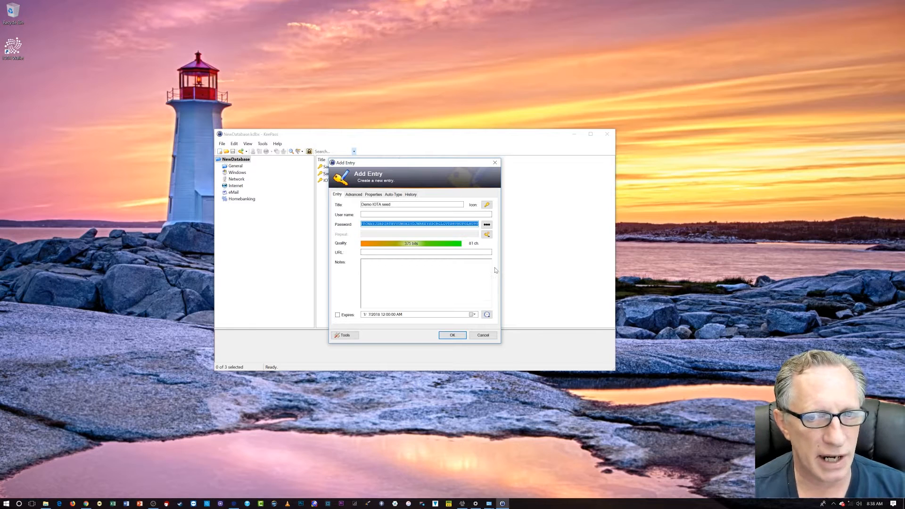
Step: Save the Demo IOTA seed entry and copy its password to the clipboard
{"action": "left_click", "coordinate": [452, 335]}
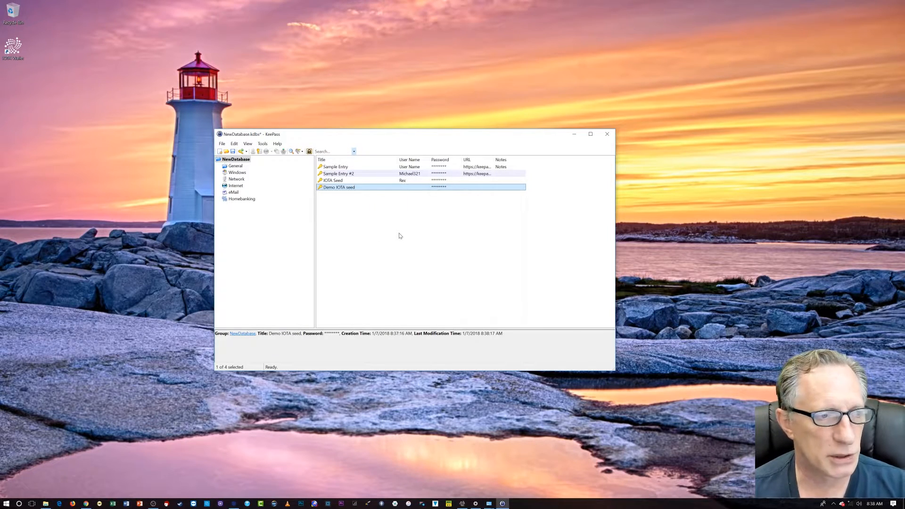
{"action": "mouse_move", "coordinate": [357, 191]}
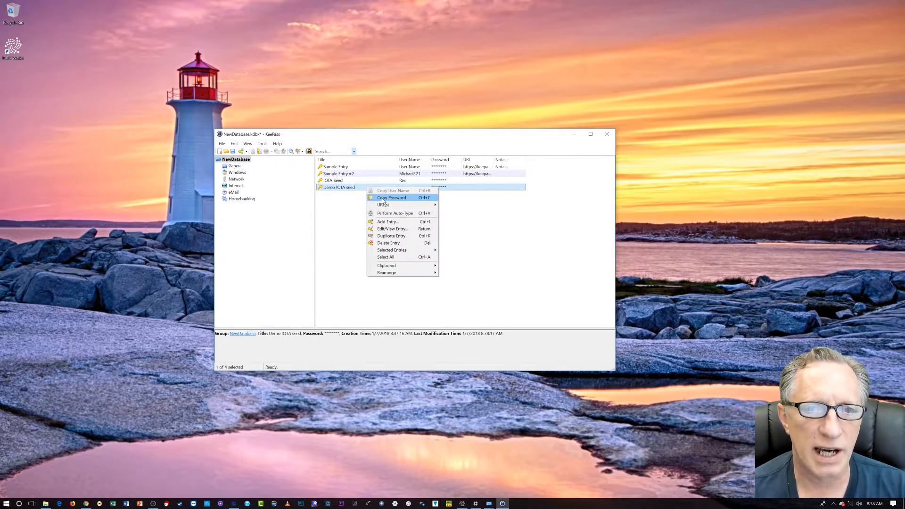
{"action": "left_click", "coordinate": [392, 198]}
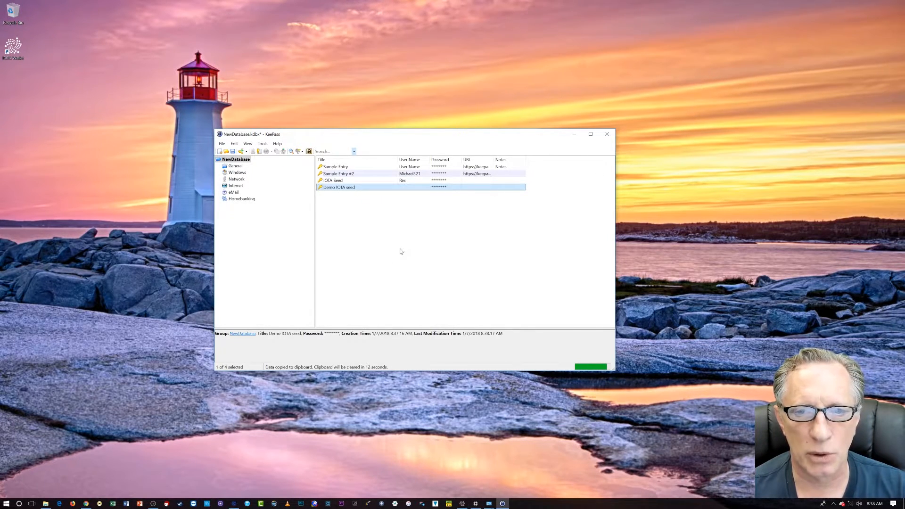
{"action": "mouse_move", "coordinate": [722, 256]}
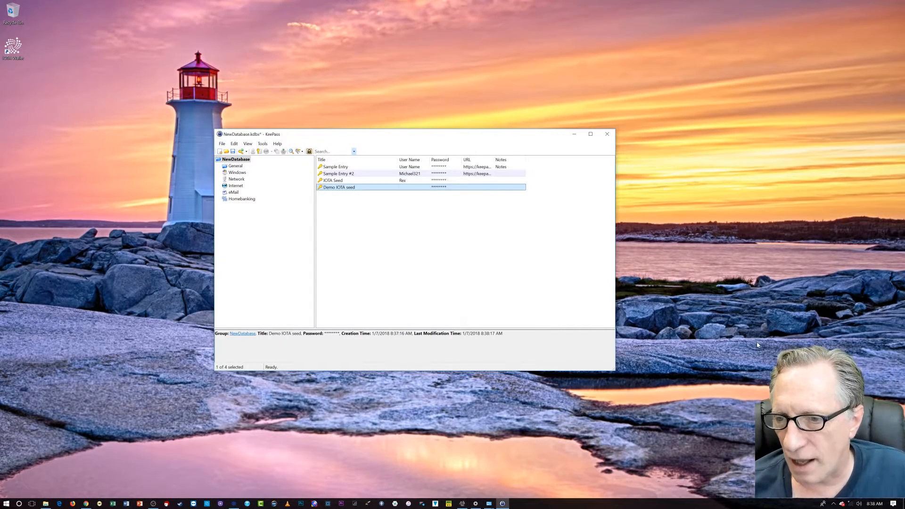
{"action": "mouse_move", "coordinate": [709, 380]}
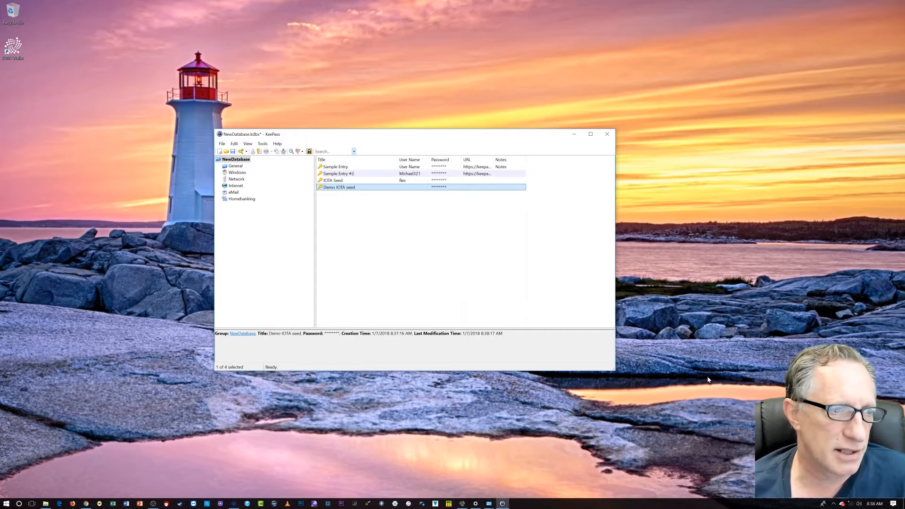
{"action": "mouse_move", "coordinate": [412, 144]}
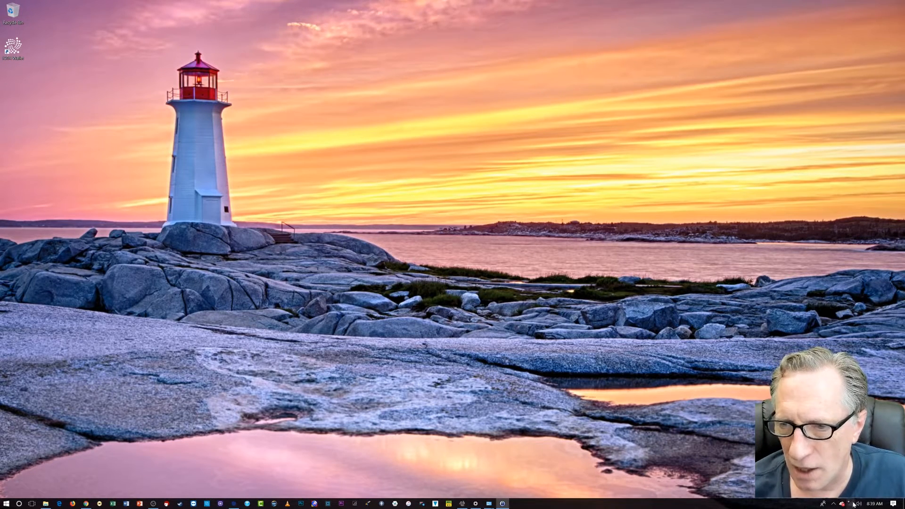
Step: Re-enable the Ethernet adapter from the network and sharing settings
{"action": "left_click", "coordinate": [846, 504]}
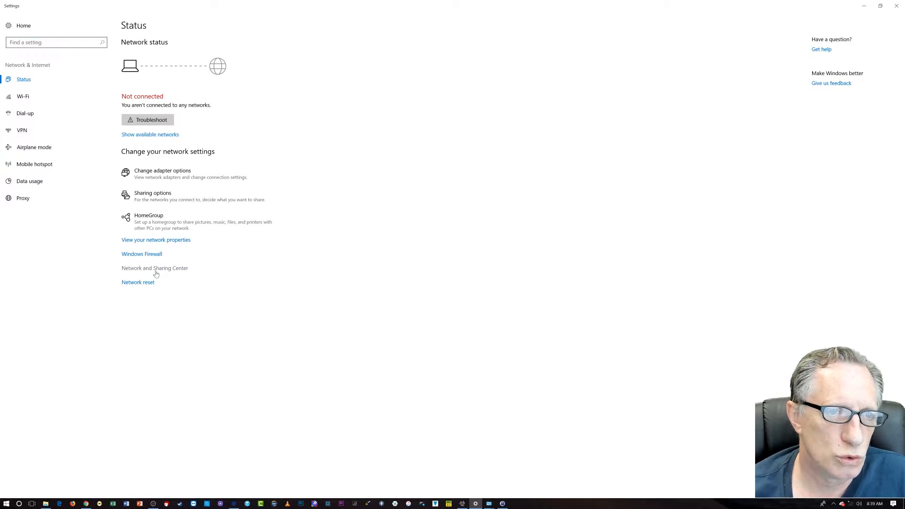
{"action": "left_click", "coordinate": [155, 267]}
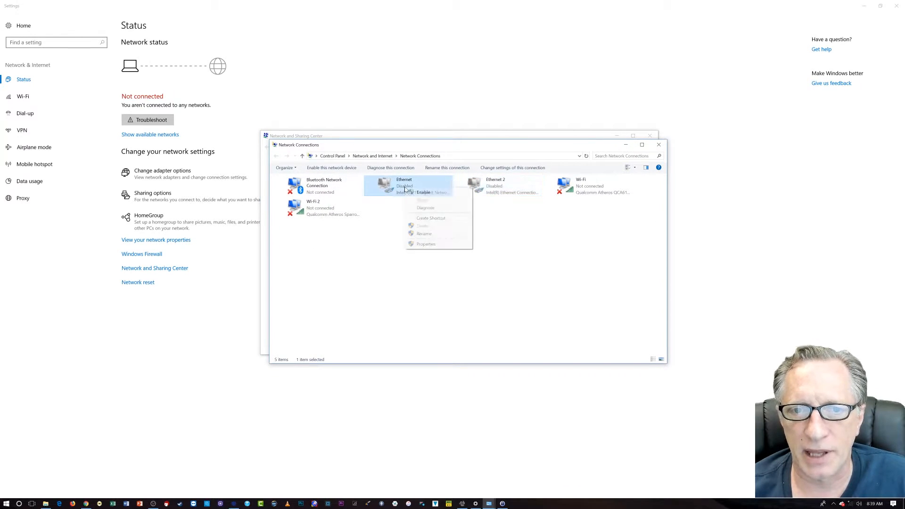
{"action": "left_click", "coordinate": [424, 192]}
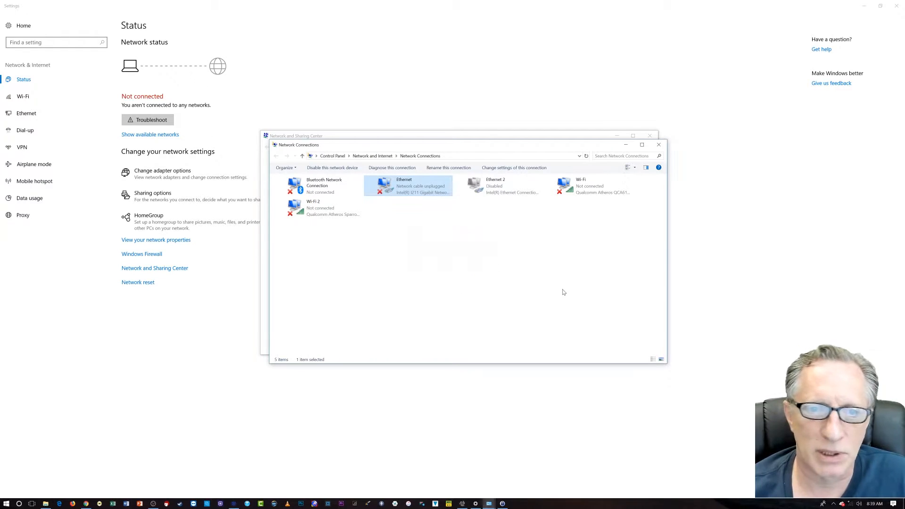
Step: Enable then disable Ethernet 2, and close the network windows
{"action": "right_click", "coordinate": [496, 184]}
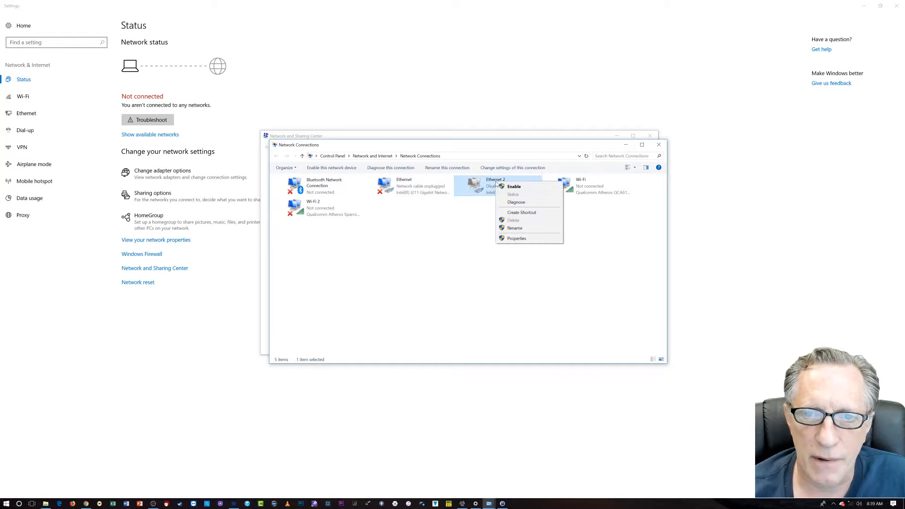
{"action": "left_click", "coordinate": [513, 187]}
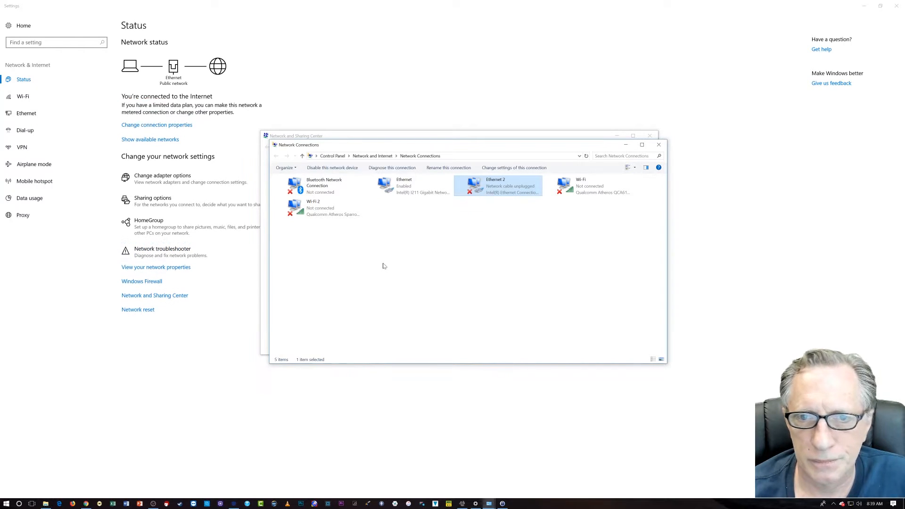
{"action": "right_click", "coordinate": [498, 186]}
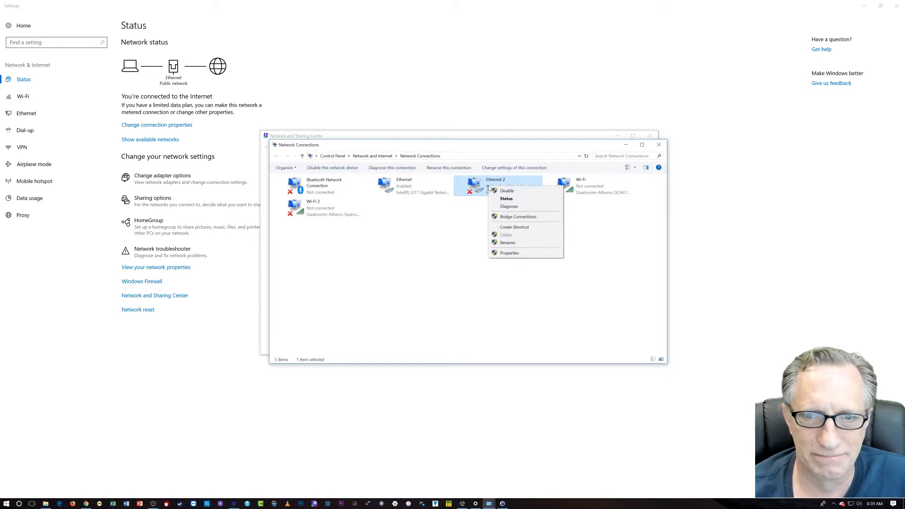
{"action": "left_click", "coordinate": [506, 191]}
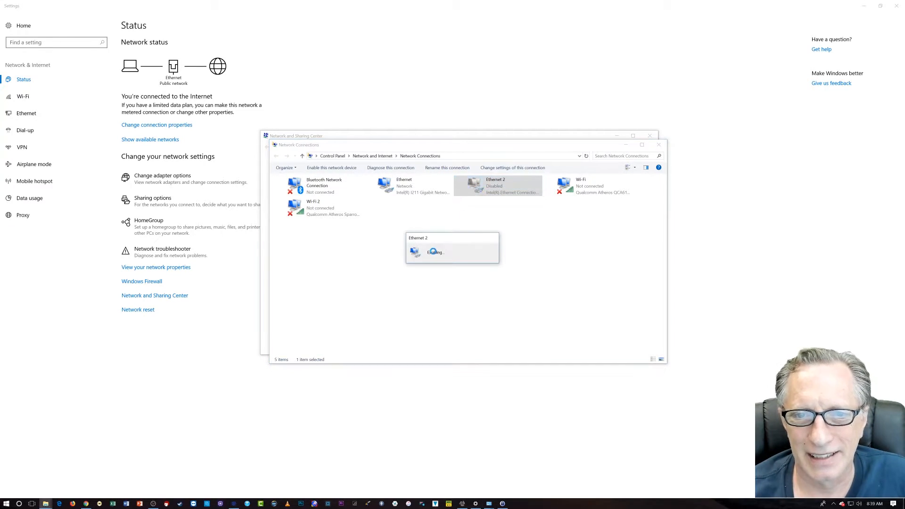
{"action": "left_click", "coordinate": [331, 167]}
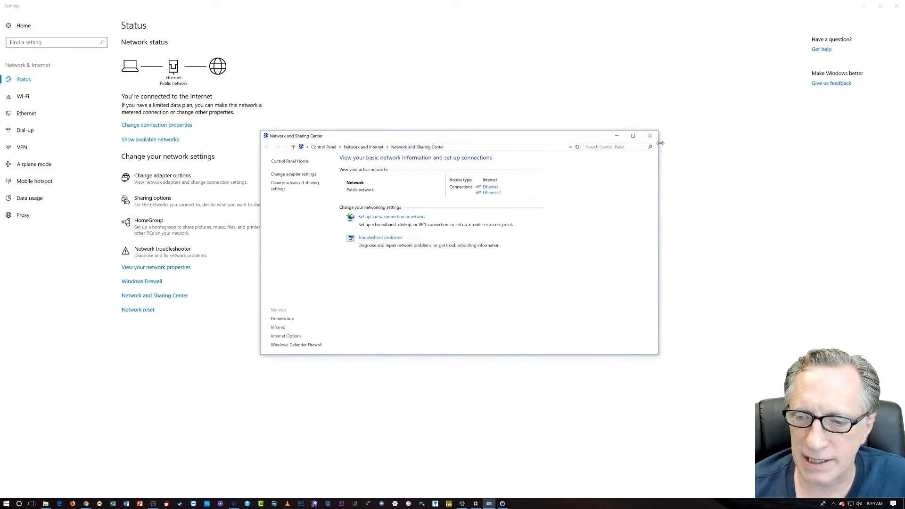
{"action": "left_click", "coordinate": [650, 136]}
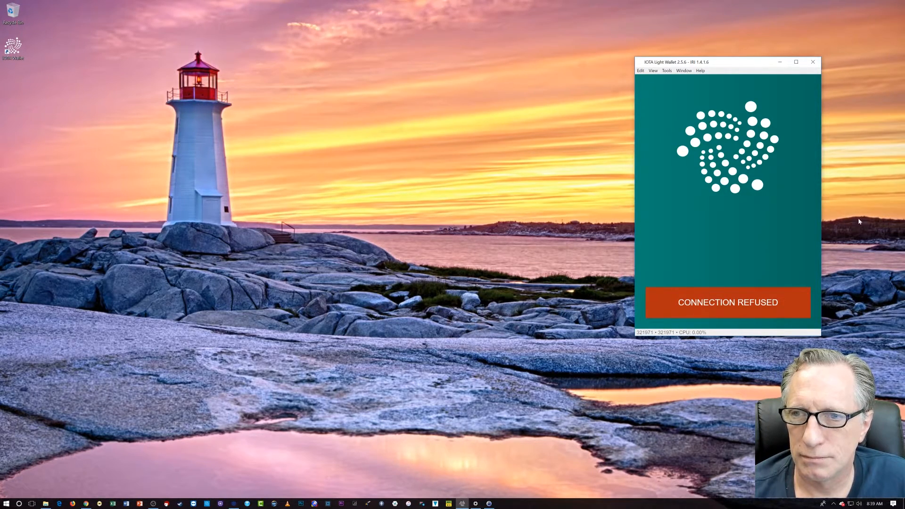
Step: Retry the wallet connection and copy the Demo IOTA seed password from KeePass
{"action": "left_click", "coordinate": [813, 62]}
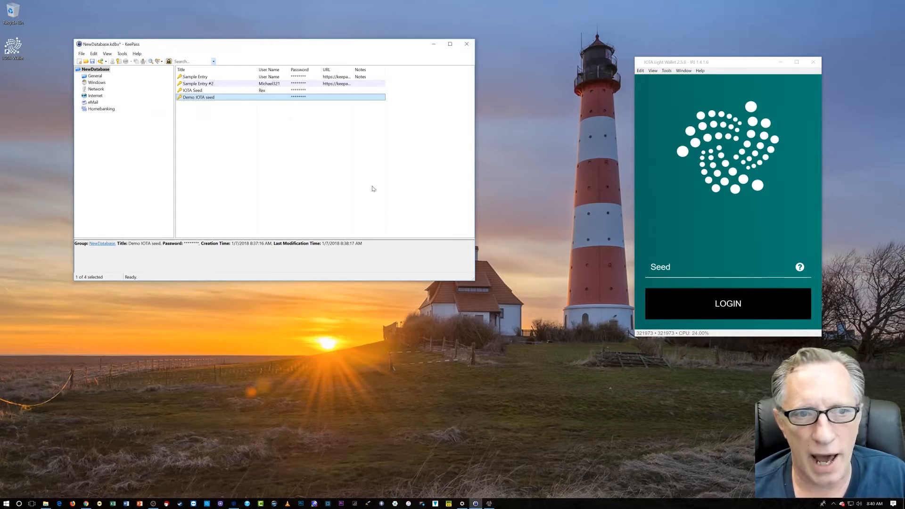
{"action": "mouse_move", "coordinate": [397, 188]}
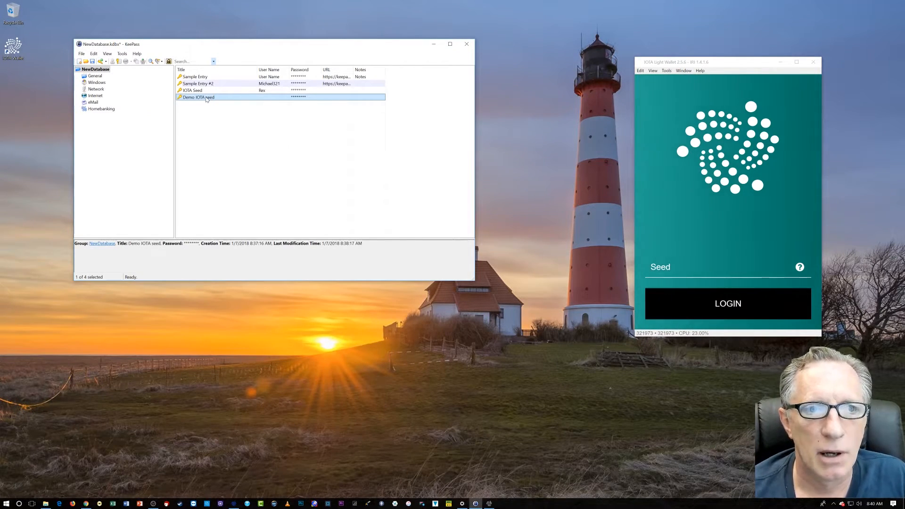
{"action": "right_click", "coordinate": [196, 97]}
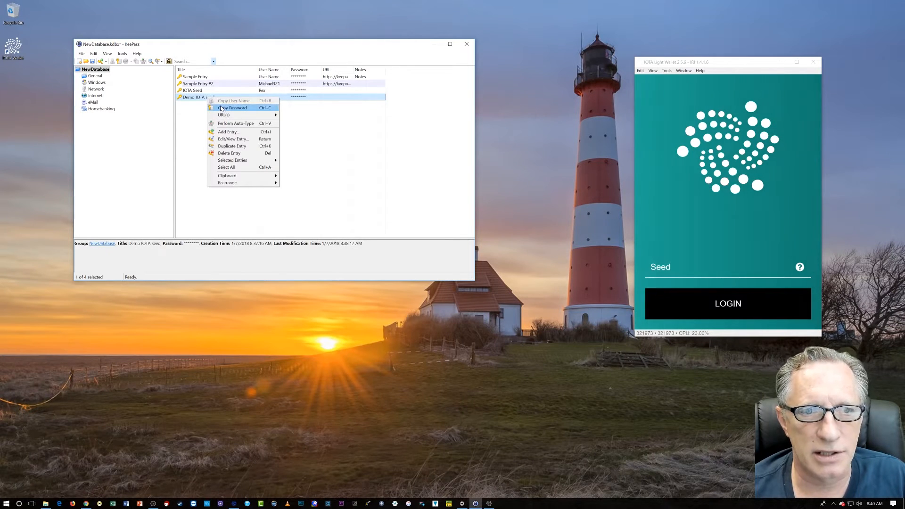
{"action": "left_click", "coordinate": [234, 108]}
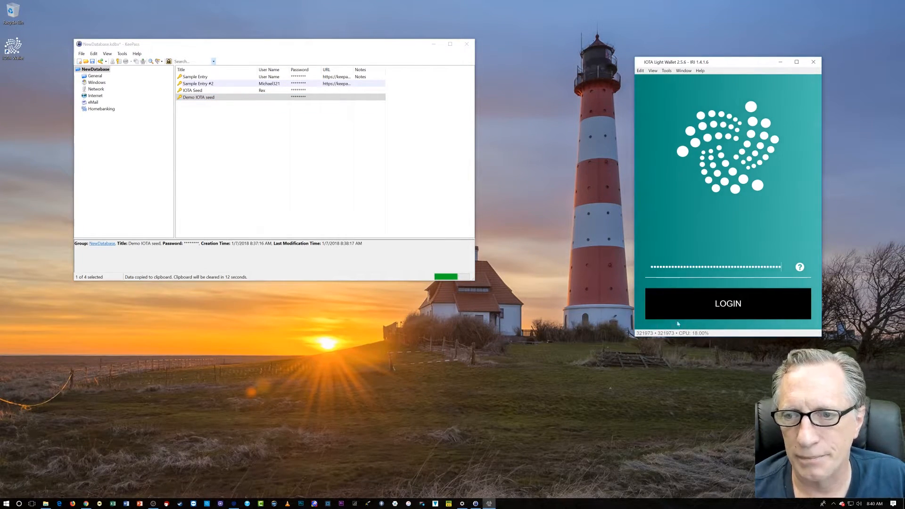
{"action": "left_click", "coordinate": [728, 303]}
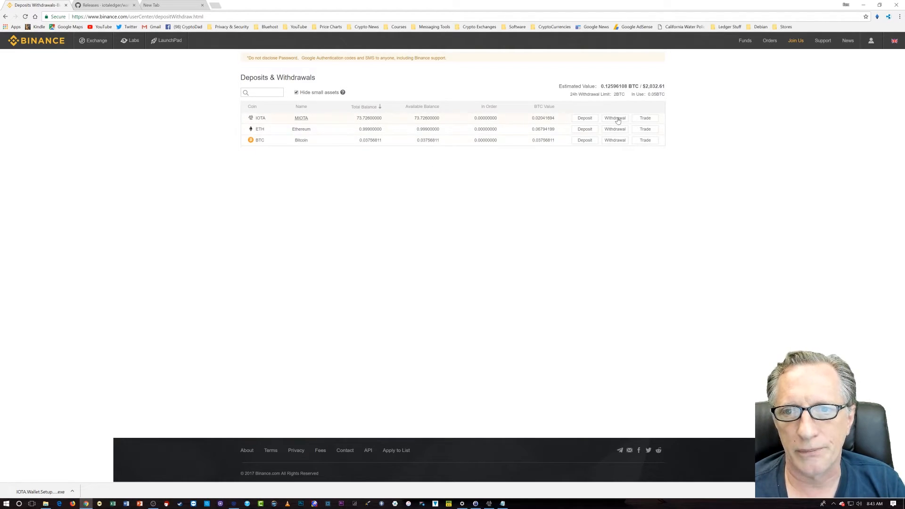
Step: Start a withdrawal from the IOTA row on Binance's Deposits & Withdrawals page
{"action": "left_click", "coordinate": [615, 118]}
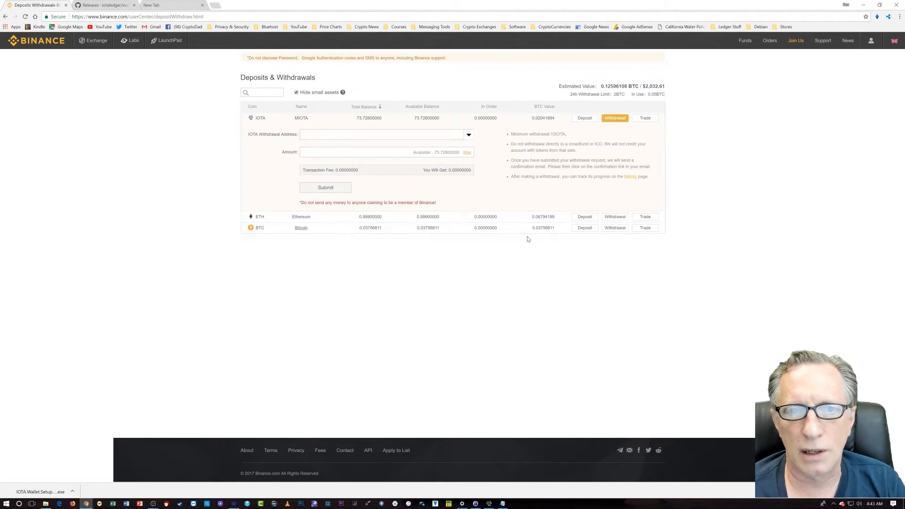
{"action": "mouse_move", "coordinate": [171, 287]}
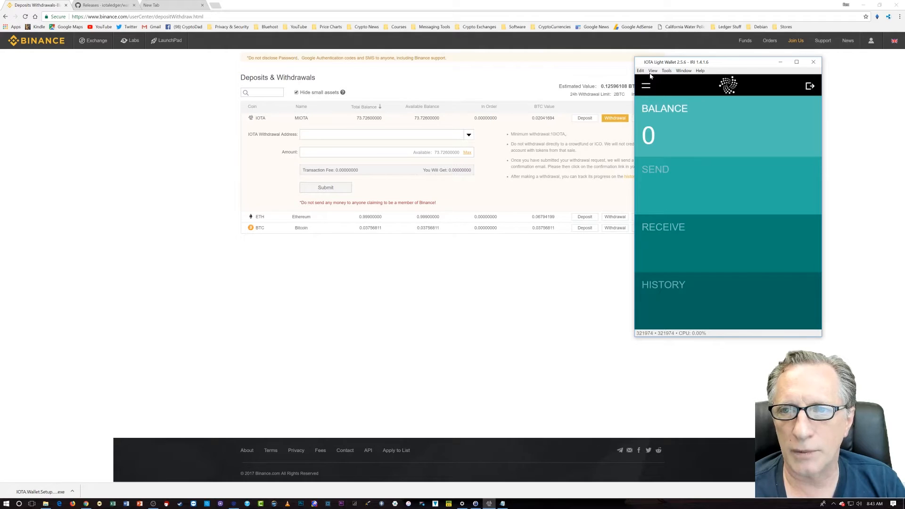
Step: Expand the wallet's RECEIVE section, copy its address, and select Binance's withdrawal address field
{"action": "left_click", "coordinate": [683, 70]}
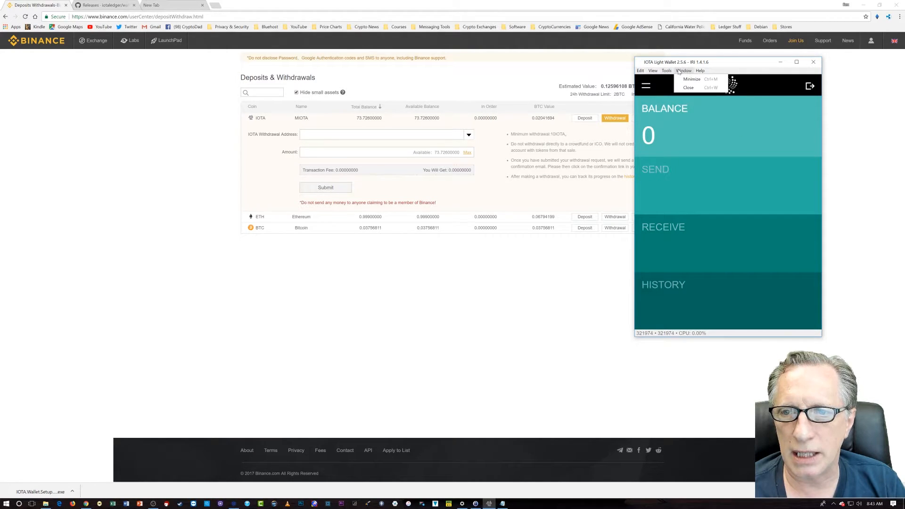
{"action": "left_click", "coordinate": [655, 169]}
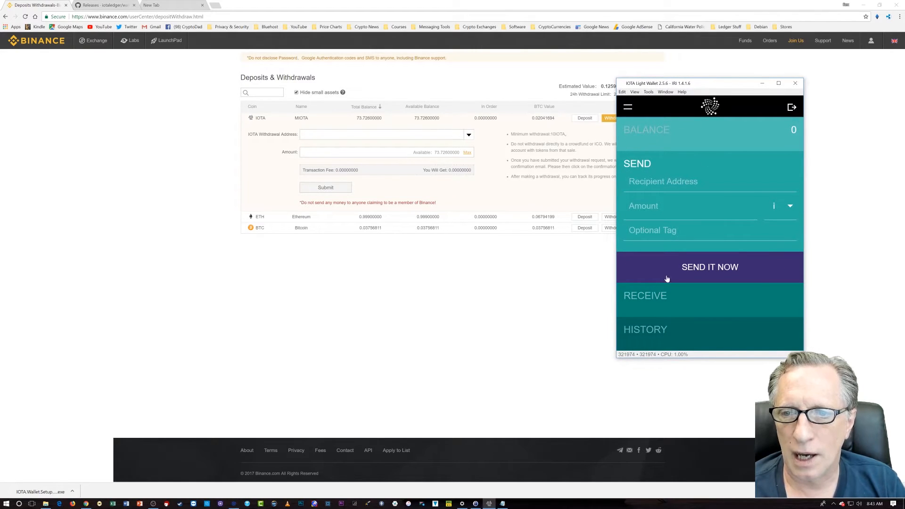
{"action": "left_click", "coordinate": [645, 295]}
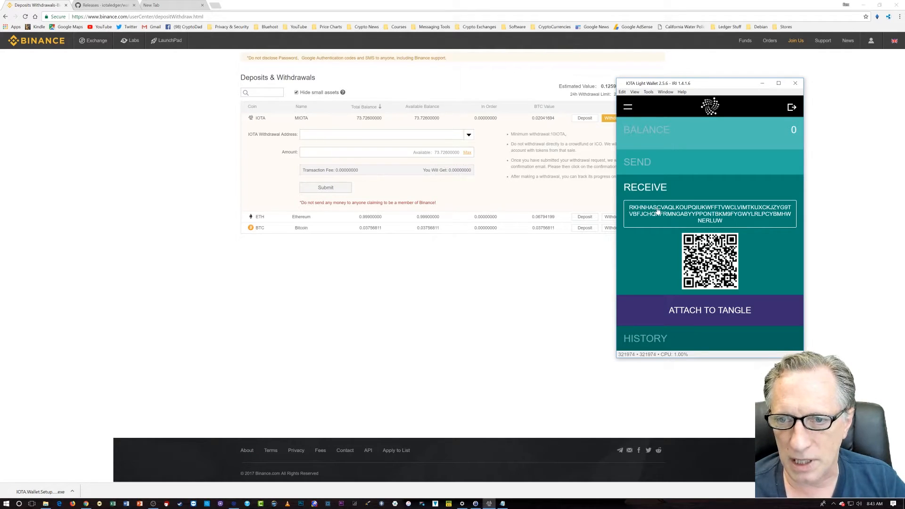
{"action": "left_click", "coordinate": [710, 214]}
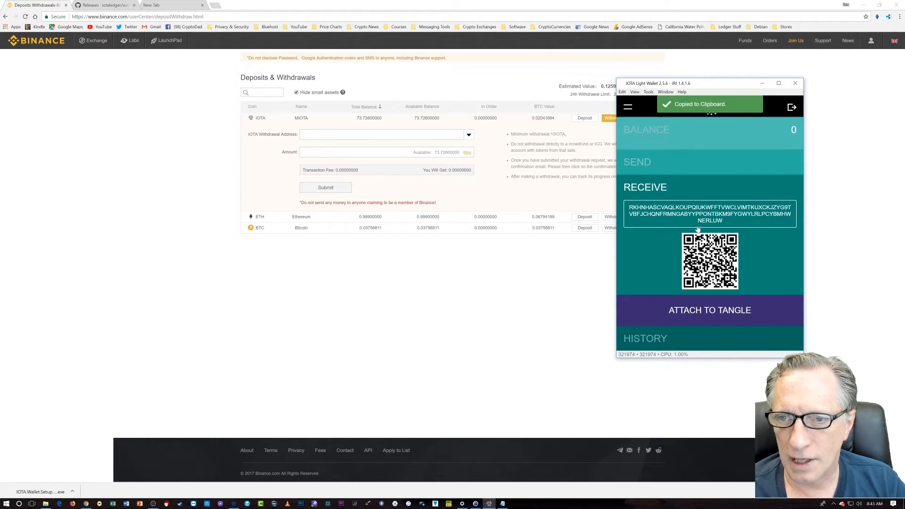
{"action": "mouse_move", "coordinate": [430, 128]}
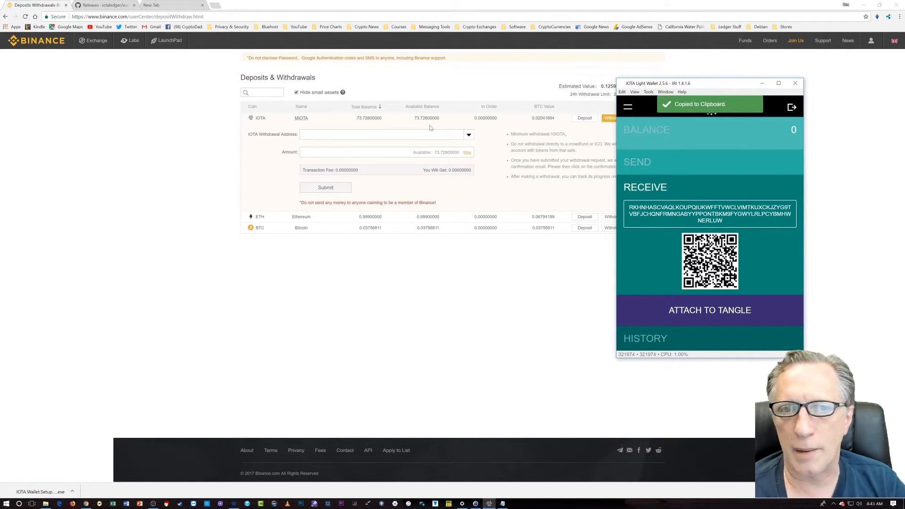
{"action": "left_click", "coordinate": [383, 134]}
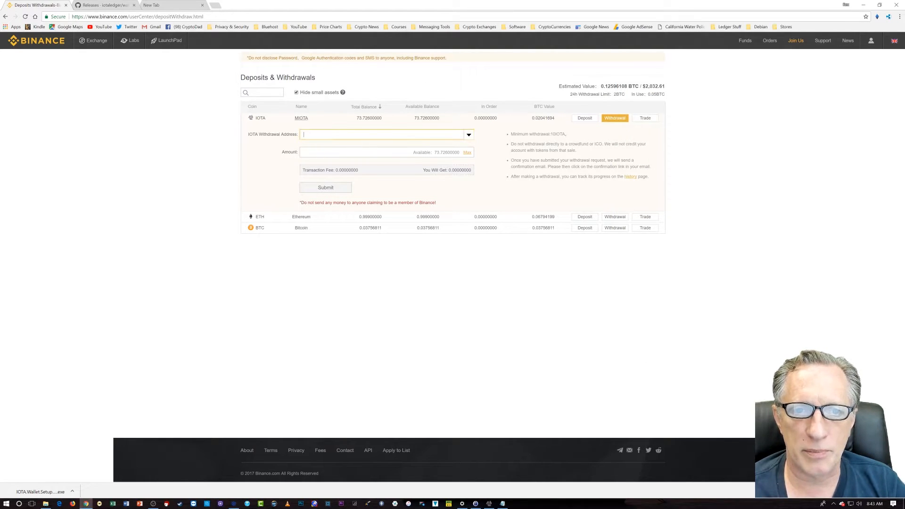
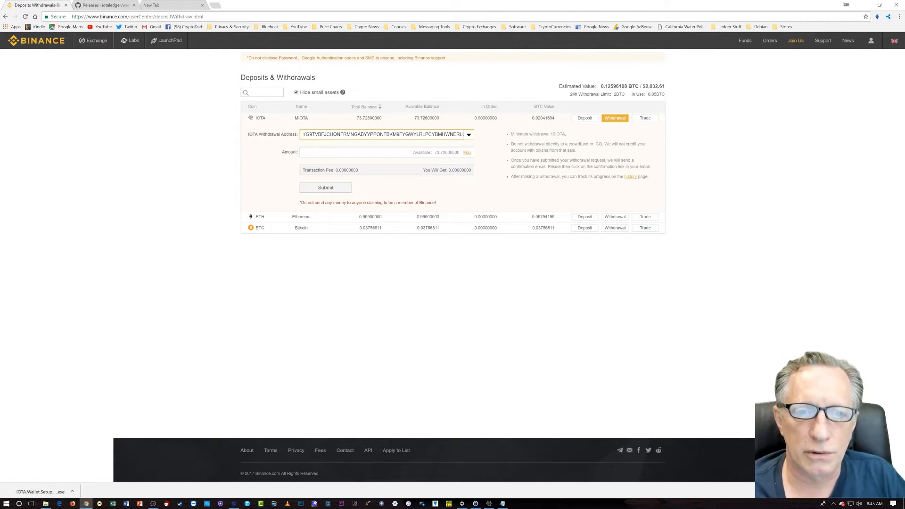
{"action": "left_click", "coordinate": [381, 134]}
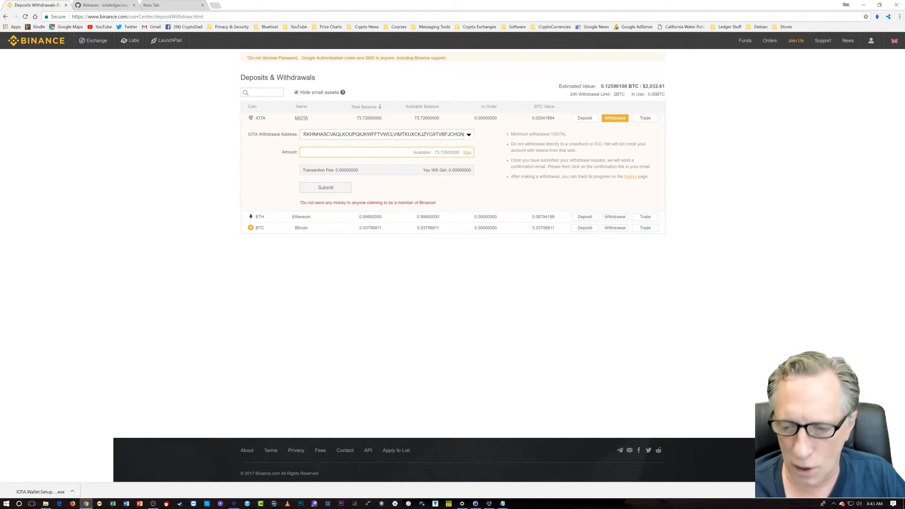
{"action": "type", "text": "3"}
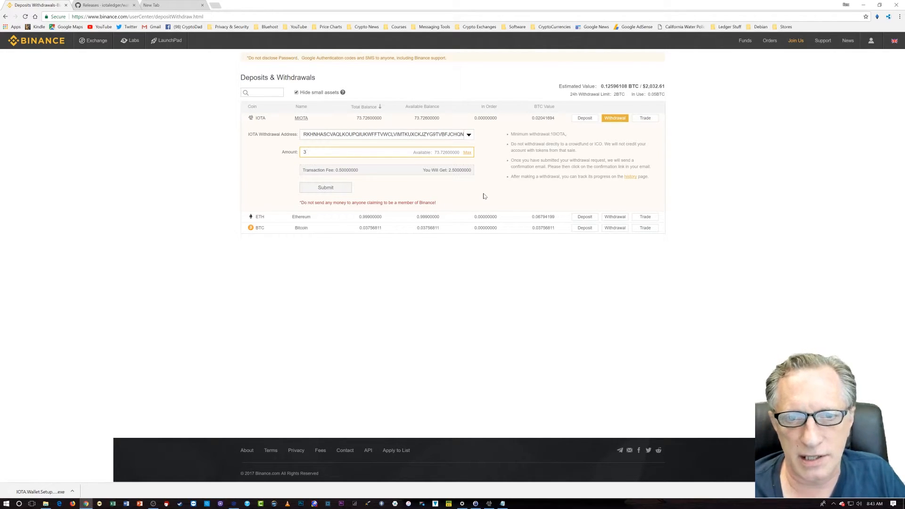
{"action": "mouse_move", "coordinate": [346, 181]}
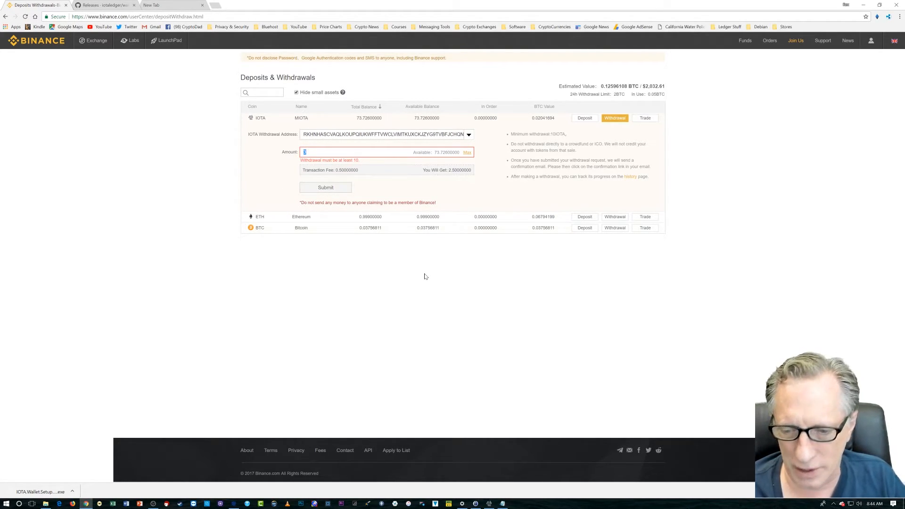
{"action": "type", "text": "10"}
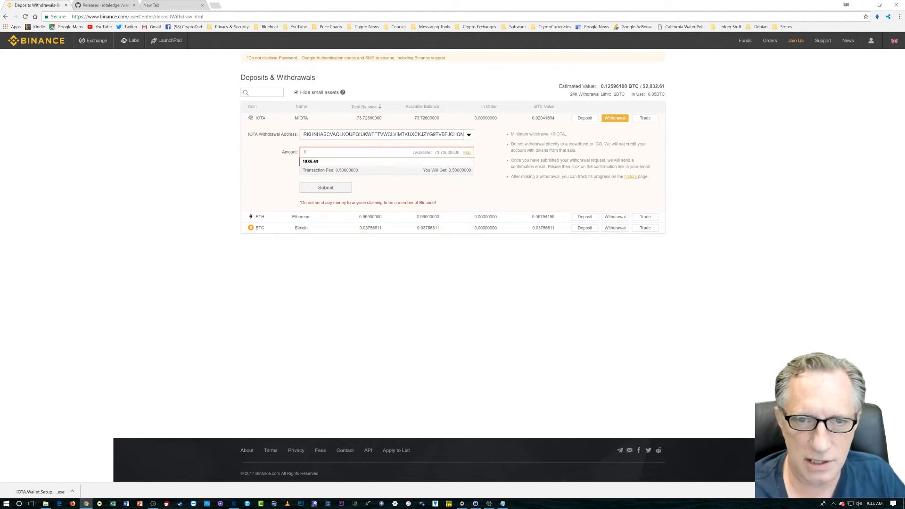
{"action": "type", "text": "1"}
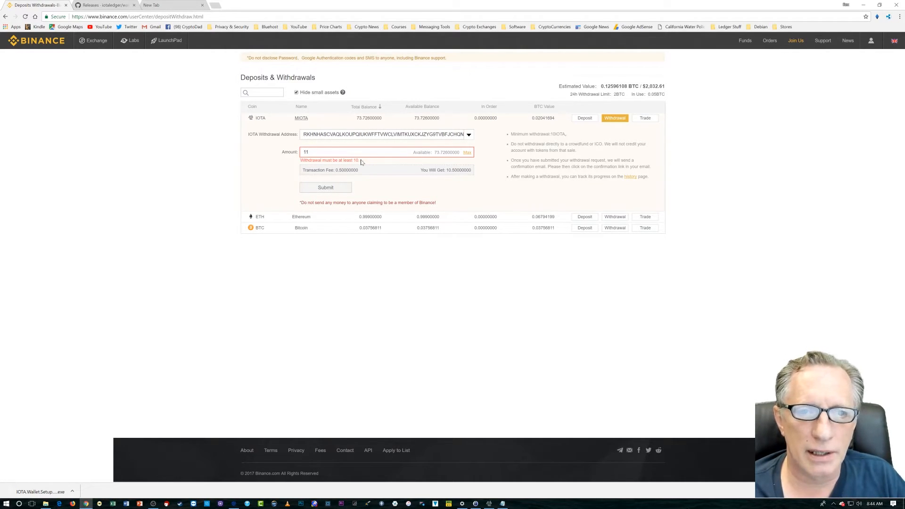
{"action": "mouse_move", "coordinate": [407, 183]}
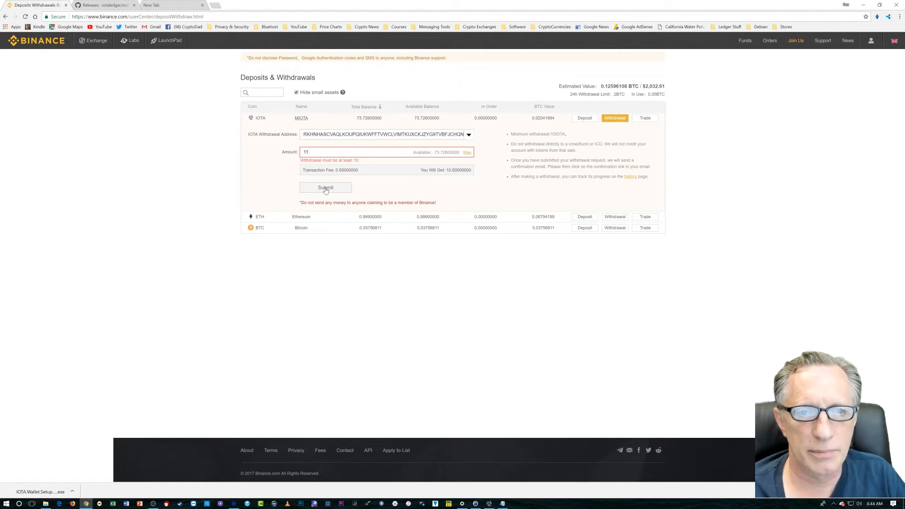
Step: Submit the 11 IOTA withdrawal and confirm it with the Google Authenticator code
{"action": "left_click", "coordinate": [324, 187]}
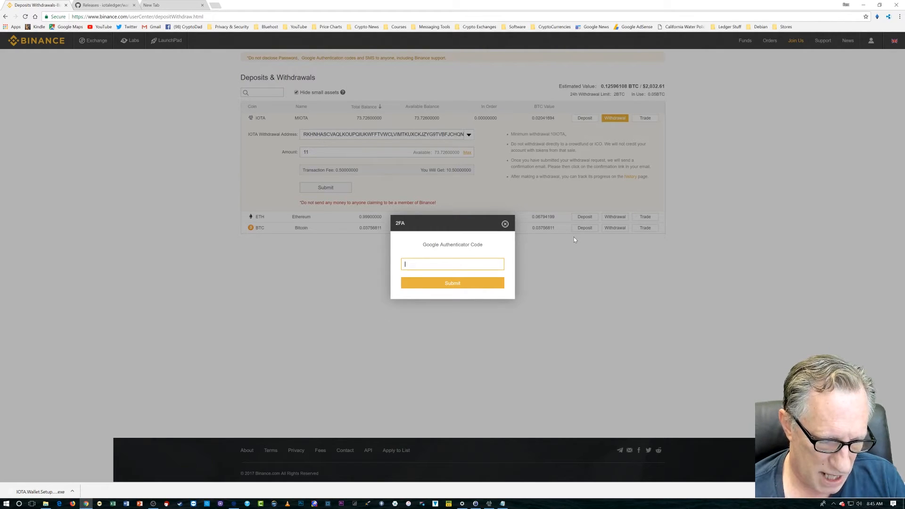
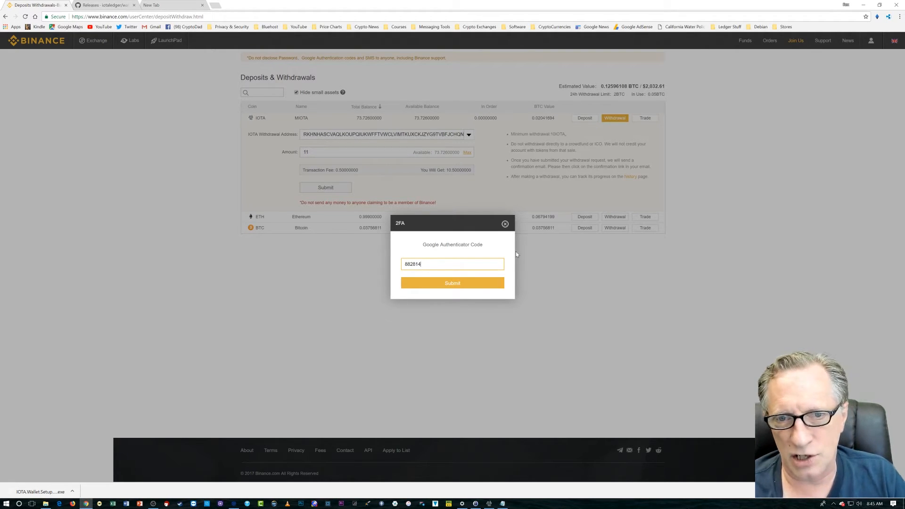
{"action": "left_click", "coordinate": [452, 283]}
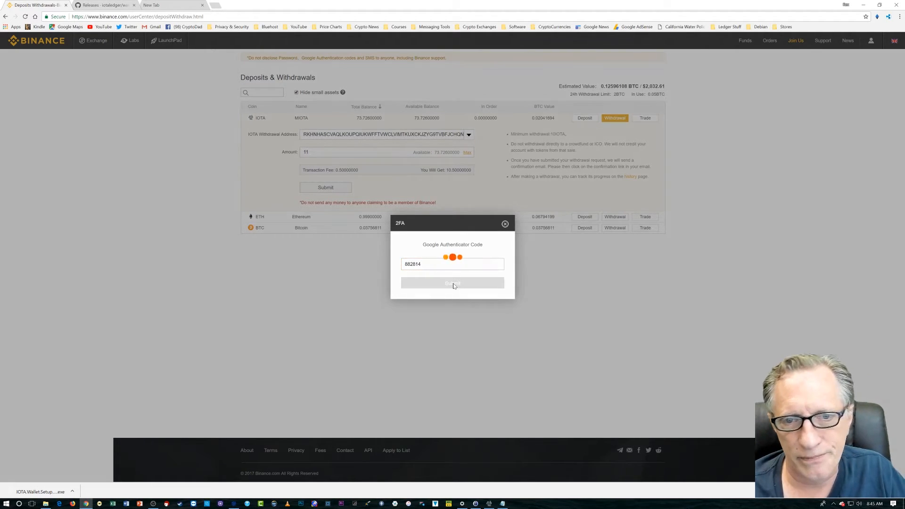
{"action": "left_click", "coordinate": [452, 283]}
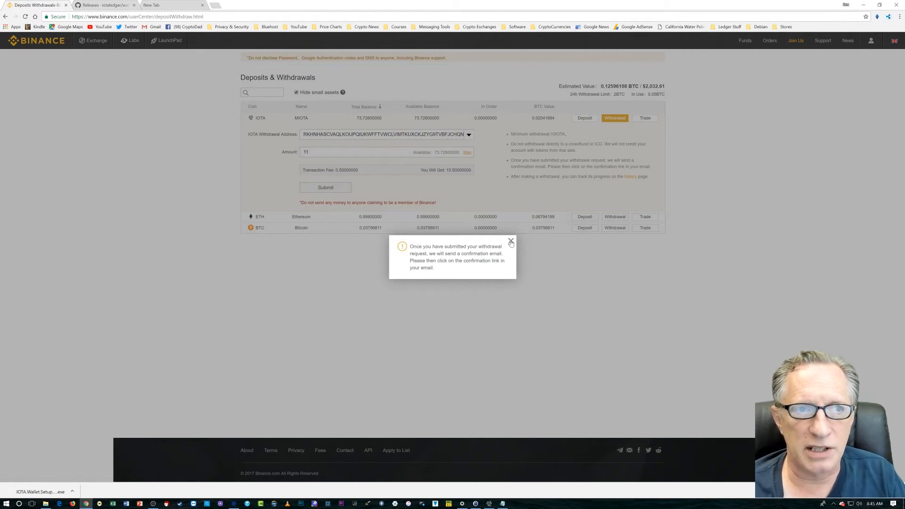
{"action": "mouse_move", "coordinate": [458, 270]}
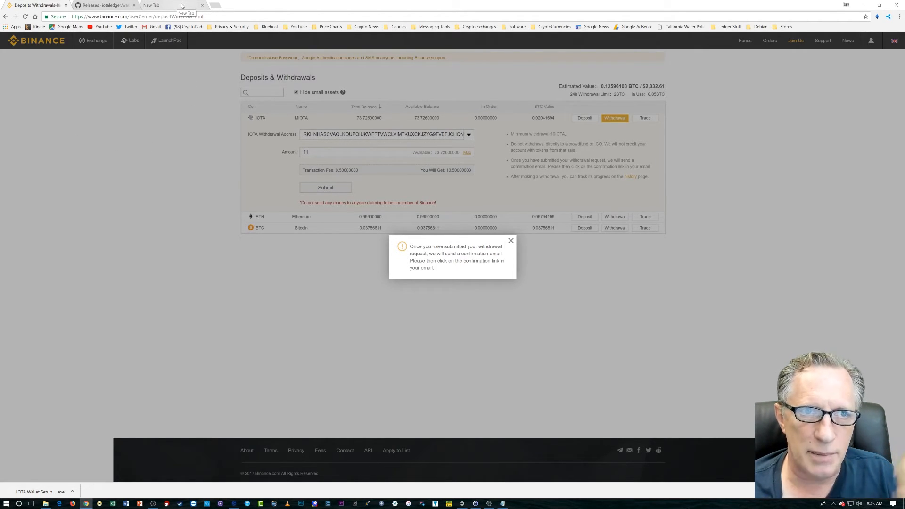
{"action": "left_click", "coordinate": [173, 5]}
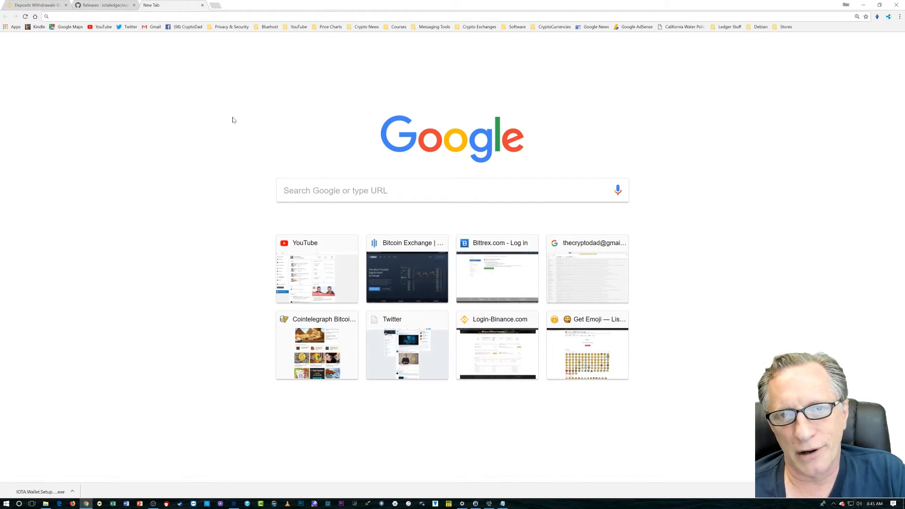
{"action": "mouse_move", "coordinate": [499, 64]}
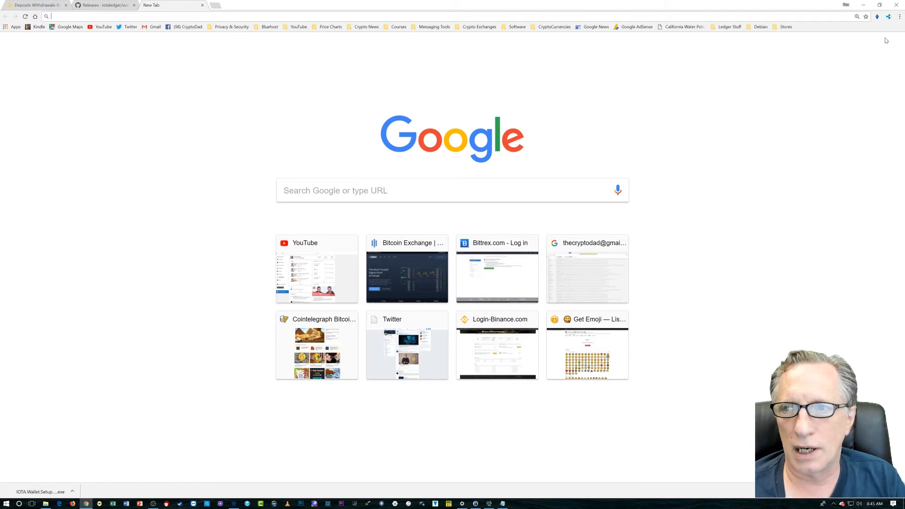
{"action": "mouse_move", "coordinate": [779, 96]}
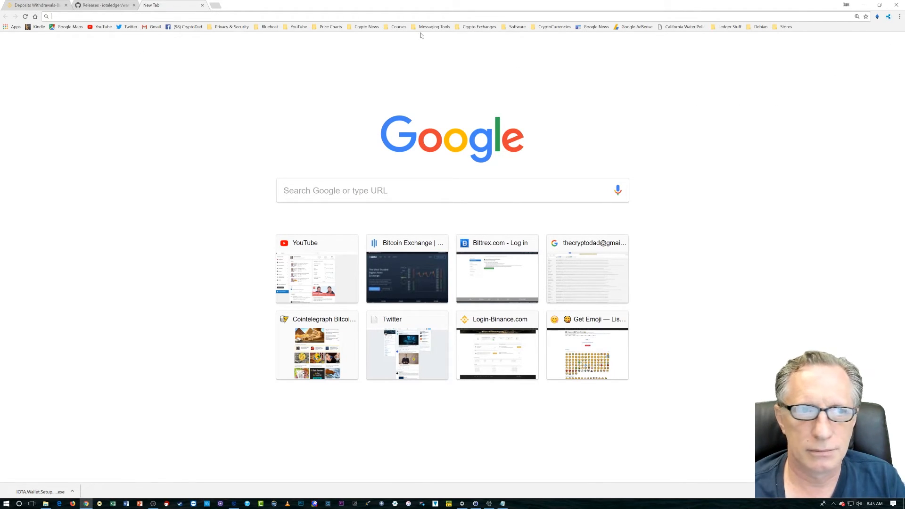
{"action": "left_click", "coordinate": [151, 26]}
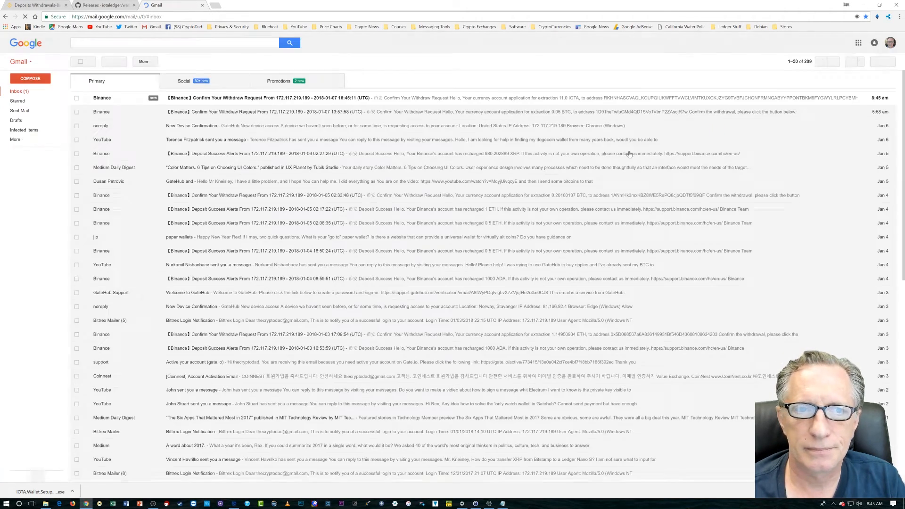
{"action": "left_click", "coordinate": [260, 97]}
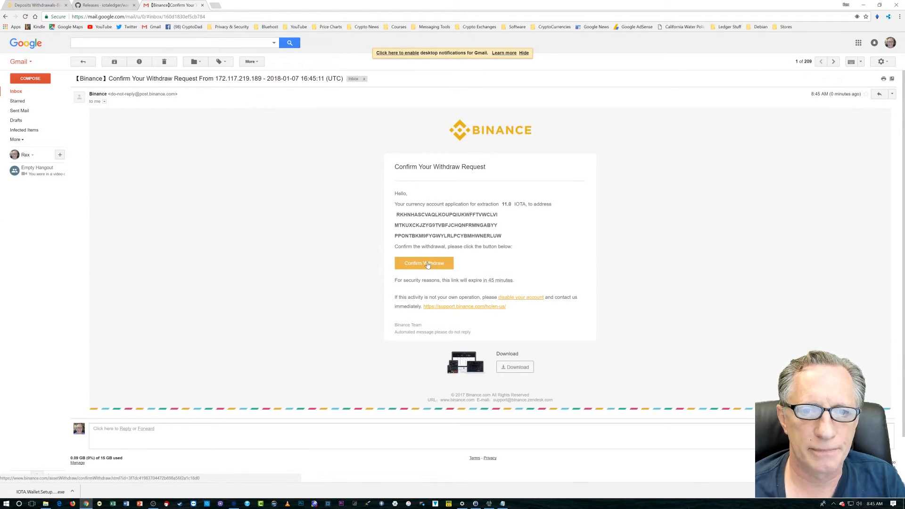
{"action": "left_click", "coordinate": [424, 263]}
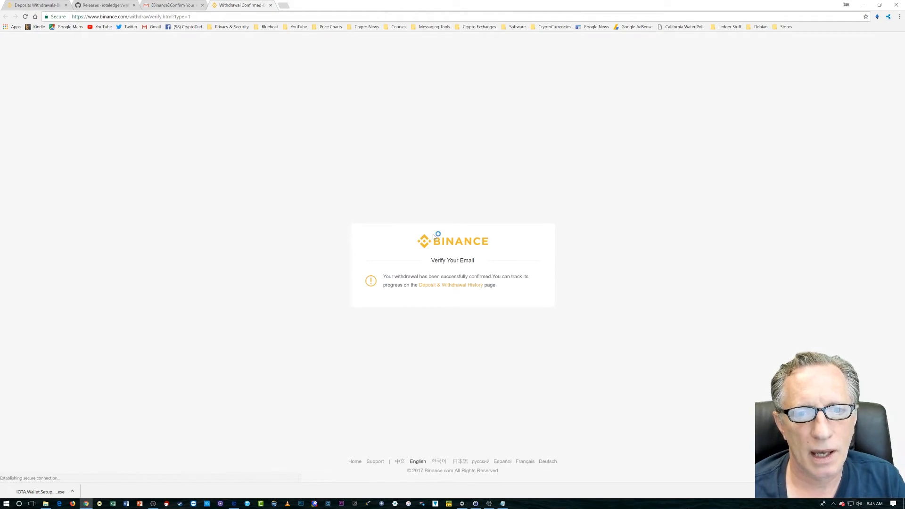
Step: Open the Deposit & Withdrawal History listing the 10.5 IOTA withdrawal as Processing
{"action": "left_click", "coordinate": [451, 285]}
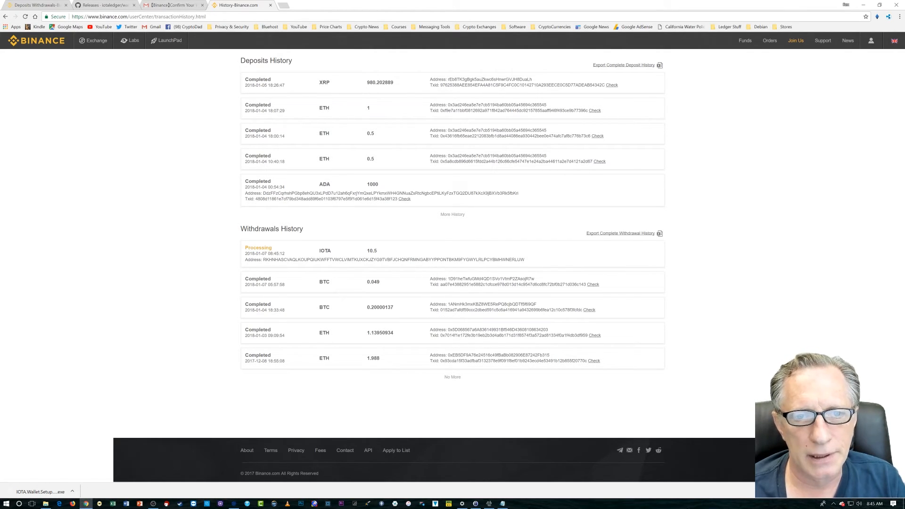
{"action": "mouse_move", "coordinate": [524, 263]}
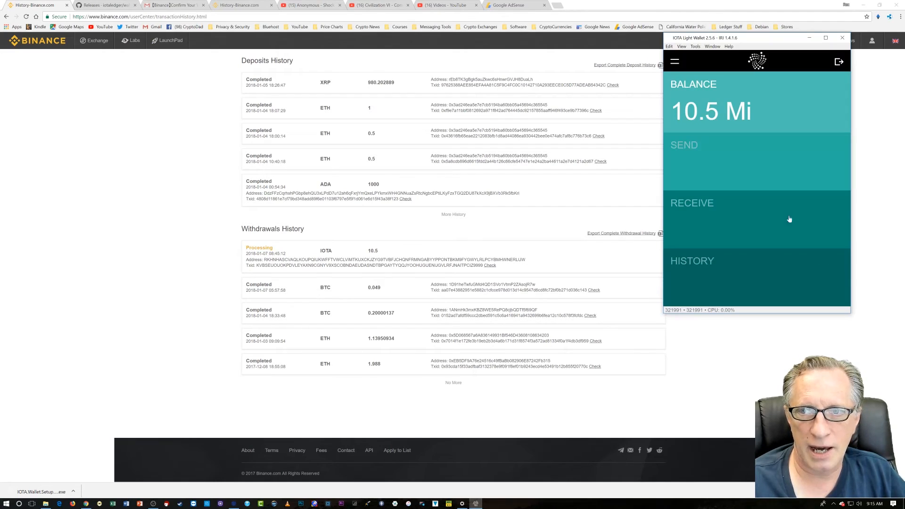
{"action": "mouse_move", "coordinate": [720, 77]}
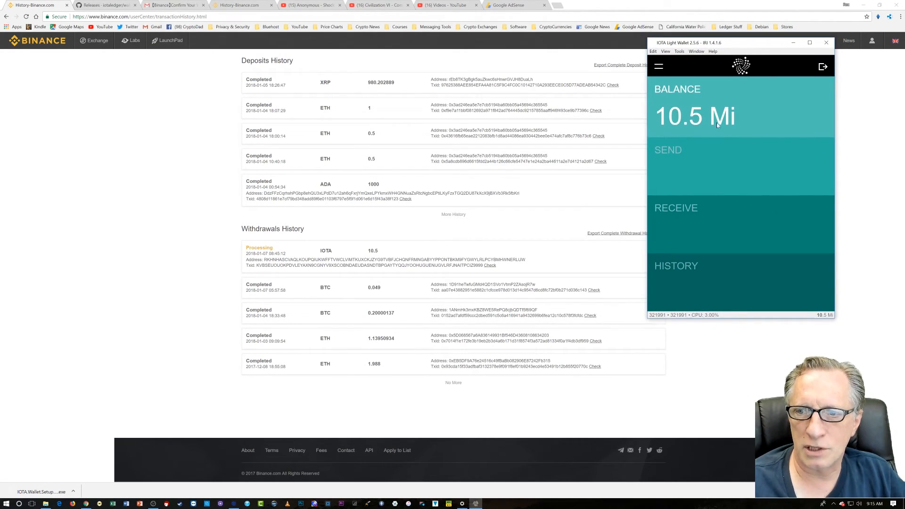
{"action": "mouse_move", "coordinate": [700, 122]}
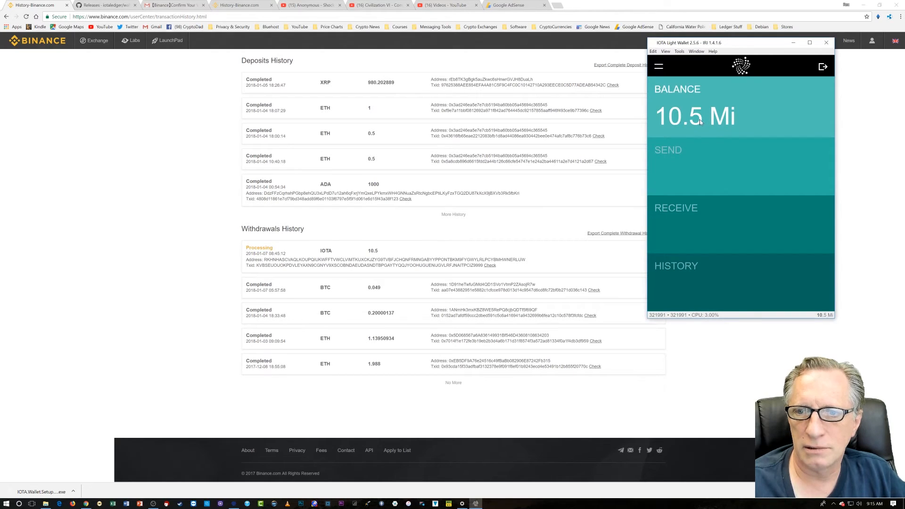
Step: Expand the wallet history, view the address, then return to the confirmed 10.5 Mi transfer
{"action": "left_click", "coordinate": [676, 266]}
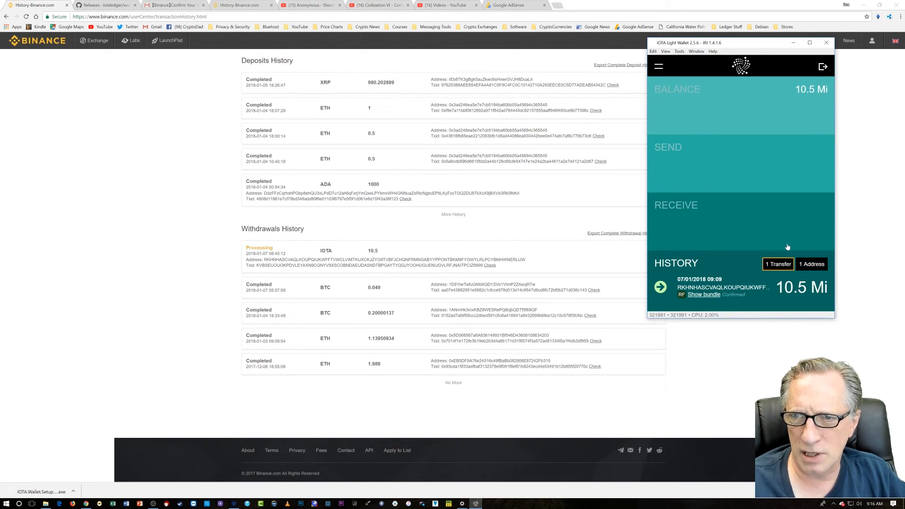
{"action": "mouse_move", "coordinate": [738, 221]}
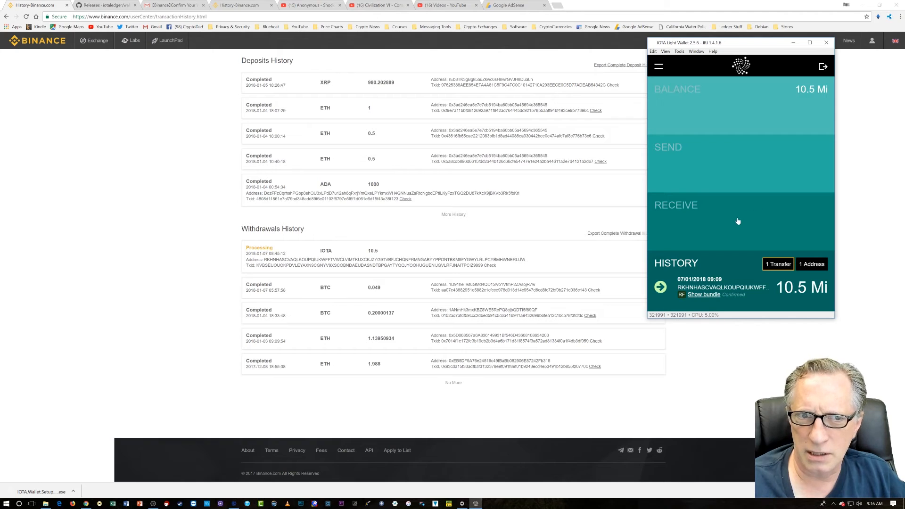
{"action": "mouse_move", "coordinate": [778, 245]}
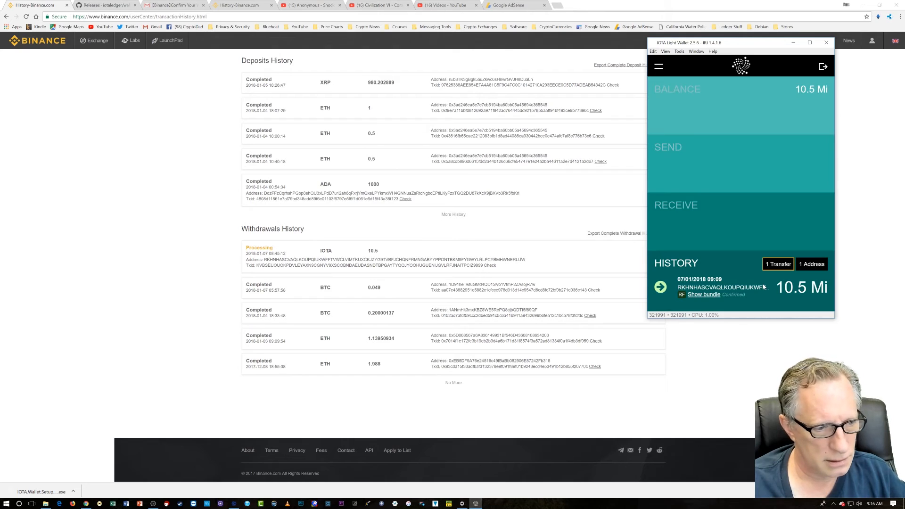
{"action": "mouse_move", "coordinate": [725, 277]}
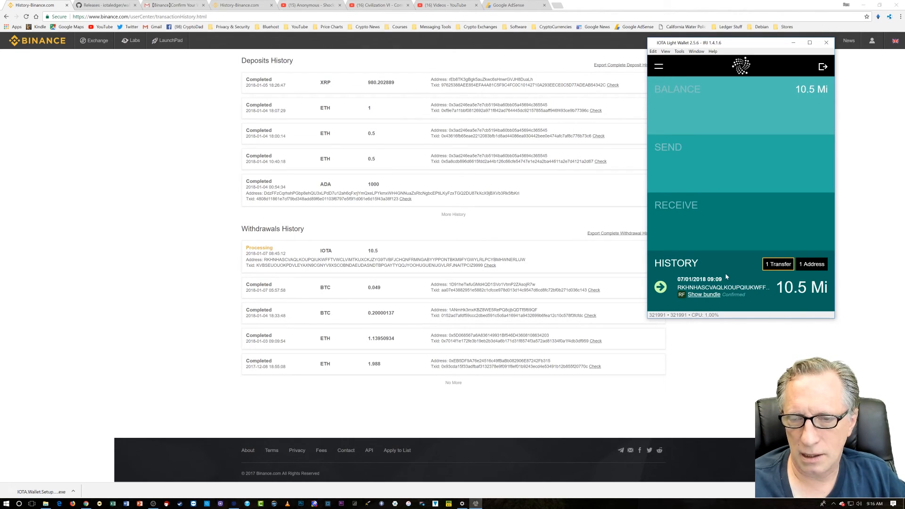
{"action": "left_click", "coordinate": [811, 264]}
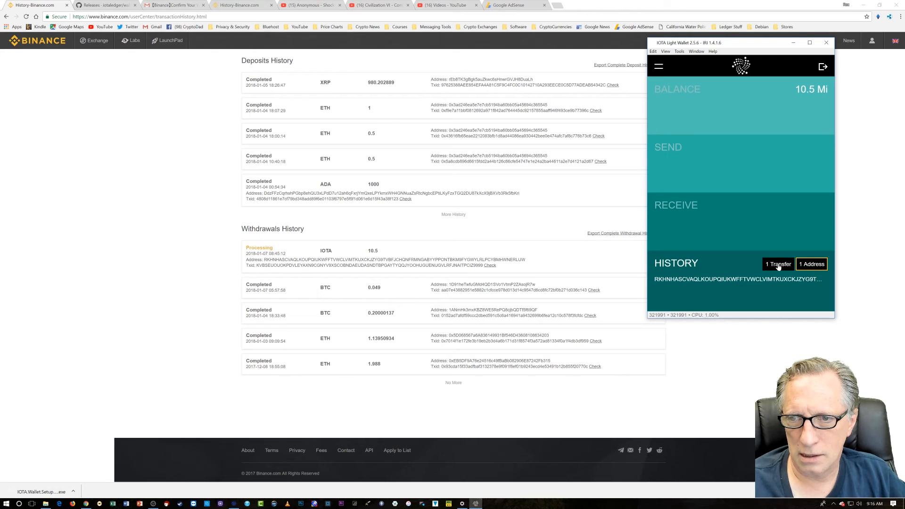
{"action": "left_click", "coordinate": [777, 264]}
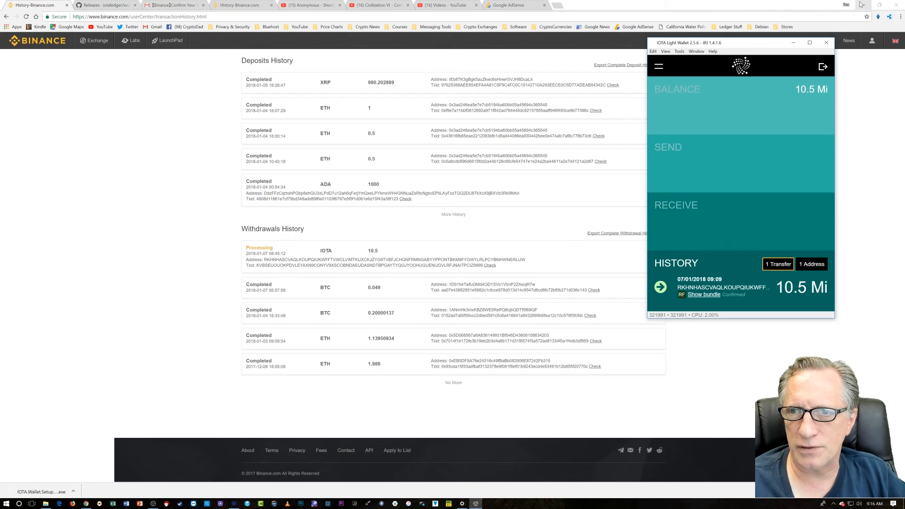
{"action": "mouse_move", "coordinate": [667, 254]}
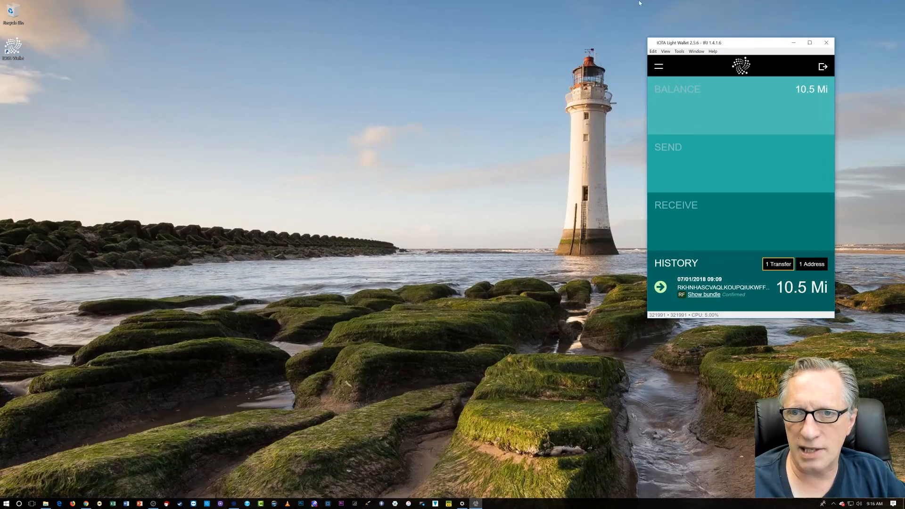
{"action": "mouse_move", "coordinate": [334, 277]}
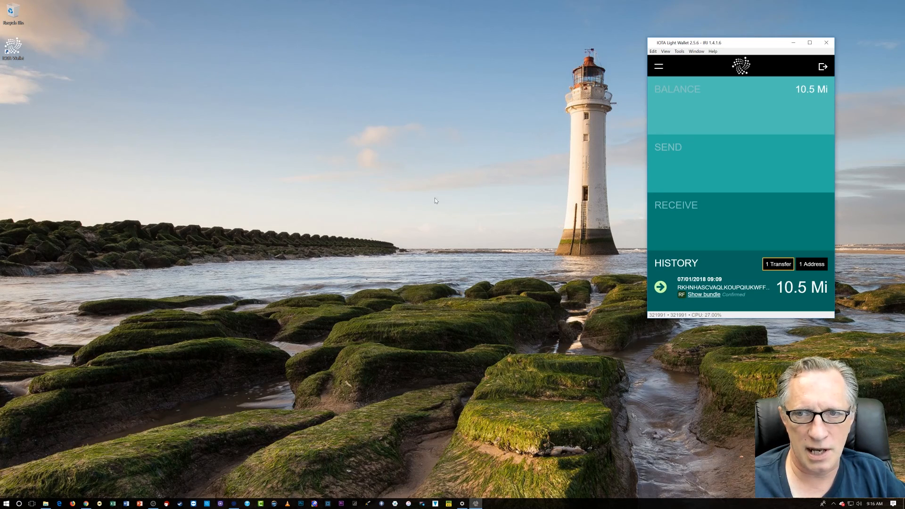
{"action": "mouse_move", "coordinate": [452, 230]}
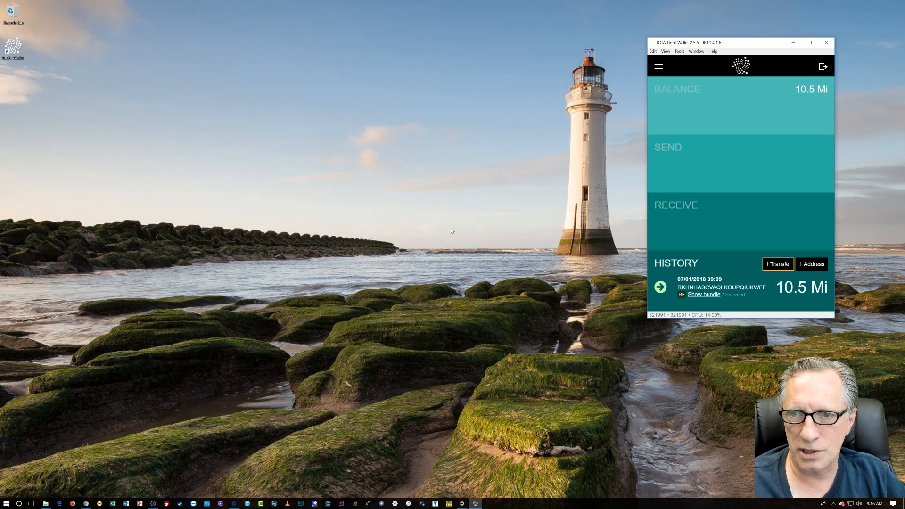
{"action": "mouse_move", "coordinate": [445, 211]}
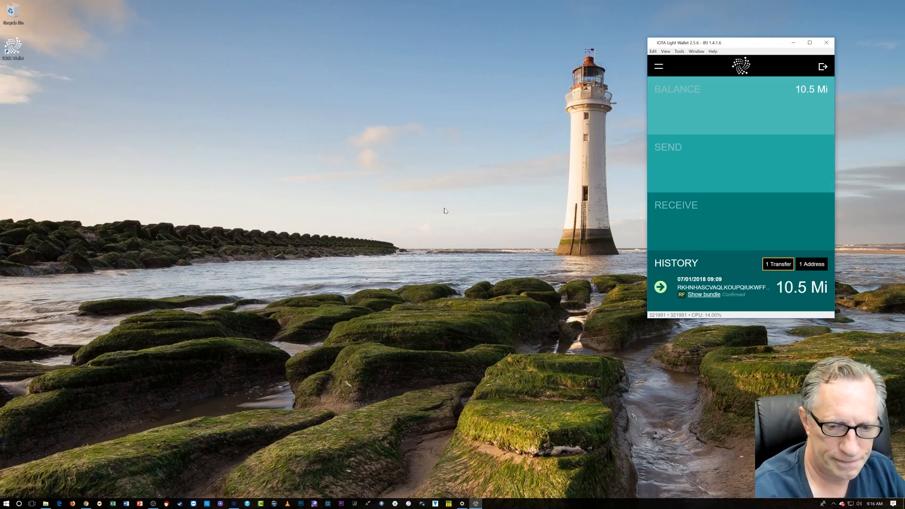